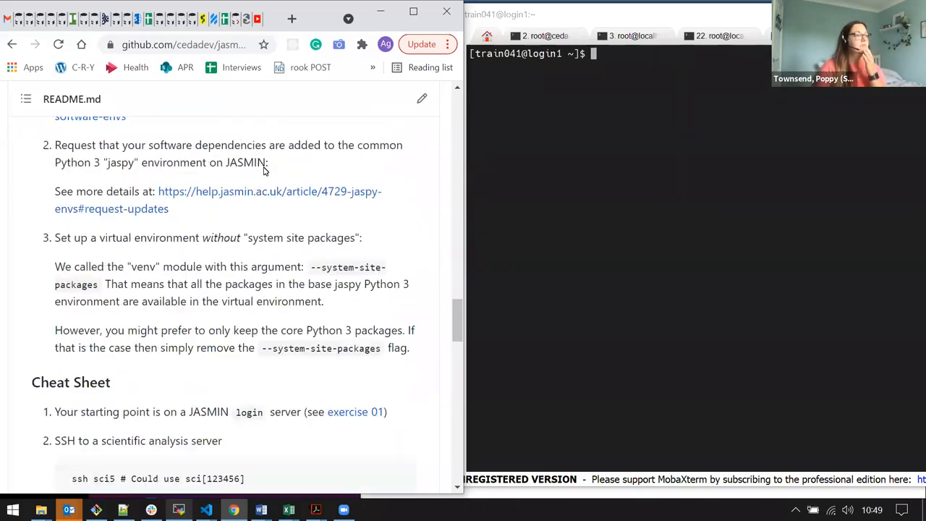
- Open an SSH session to sci5 from the login1 prompt with ssh sci5
scroll(down, 3)
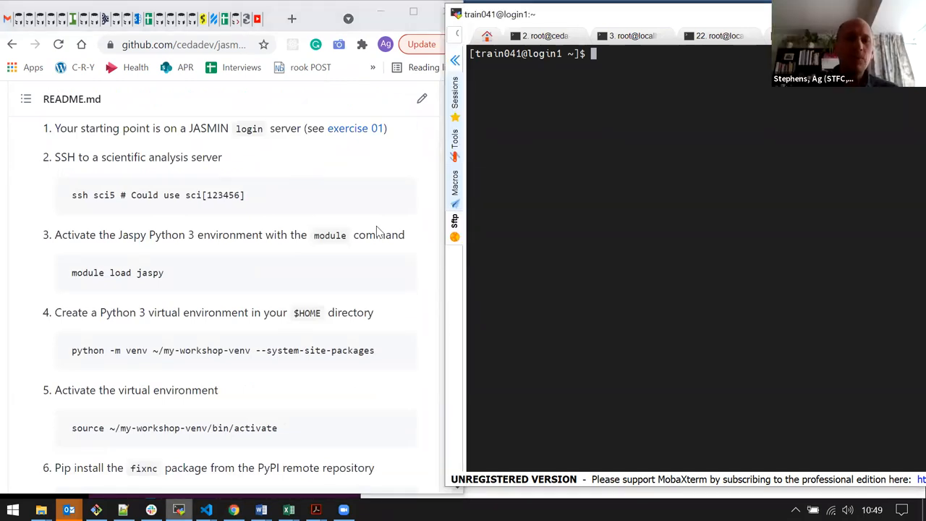
mouse_move(172, 244)
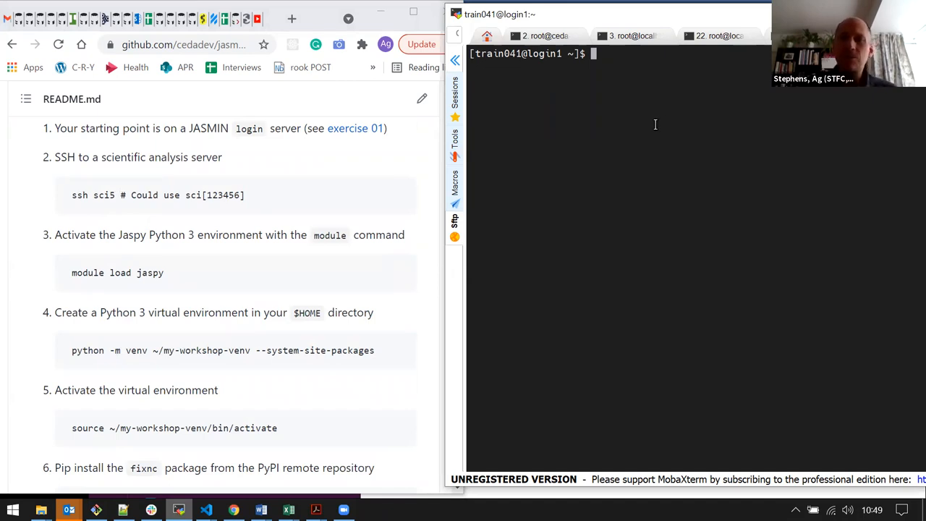
text(ssh sc)
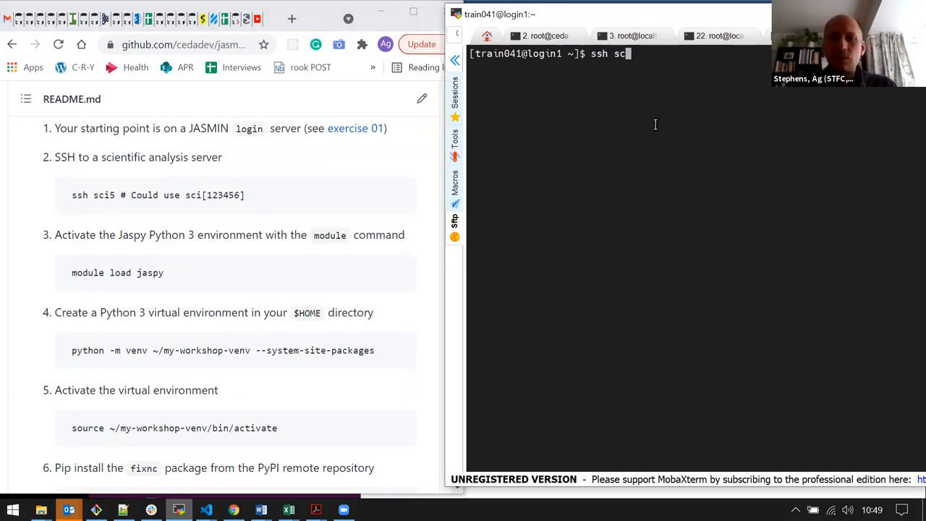
text(i5)
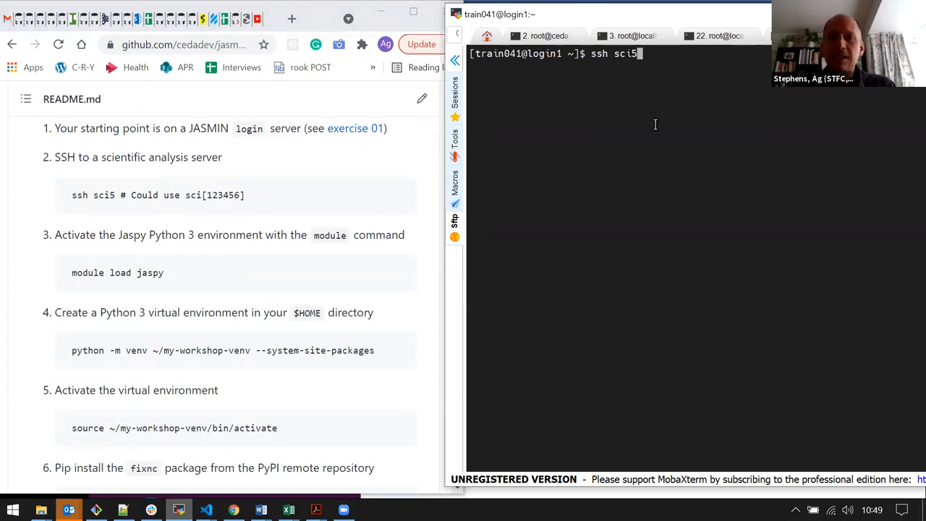
key(Return)
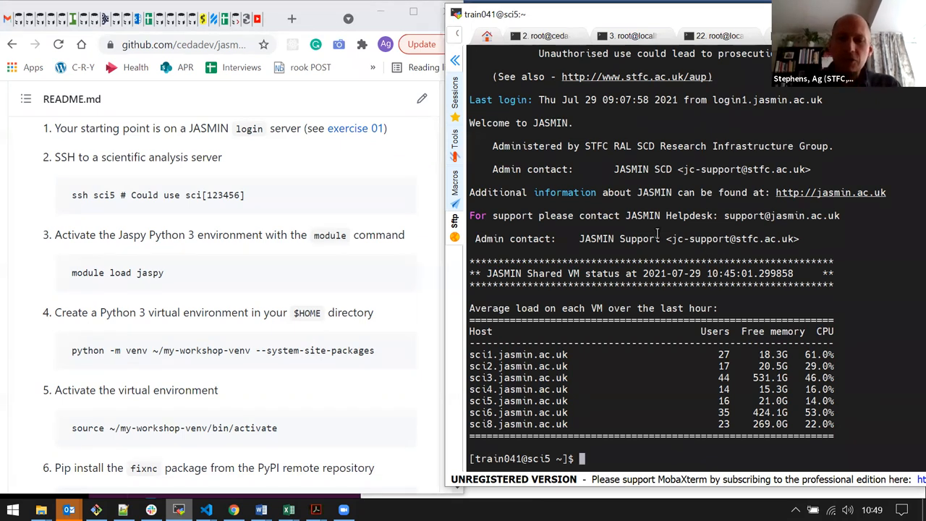
- Run module load jaspy on sci5 and return to the prompt
text(mod)
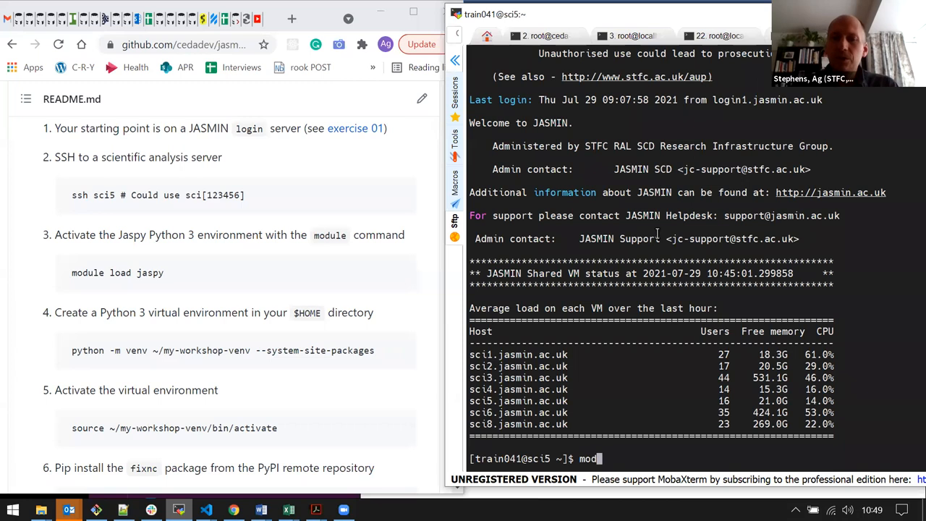
text(ule)
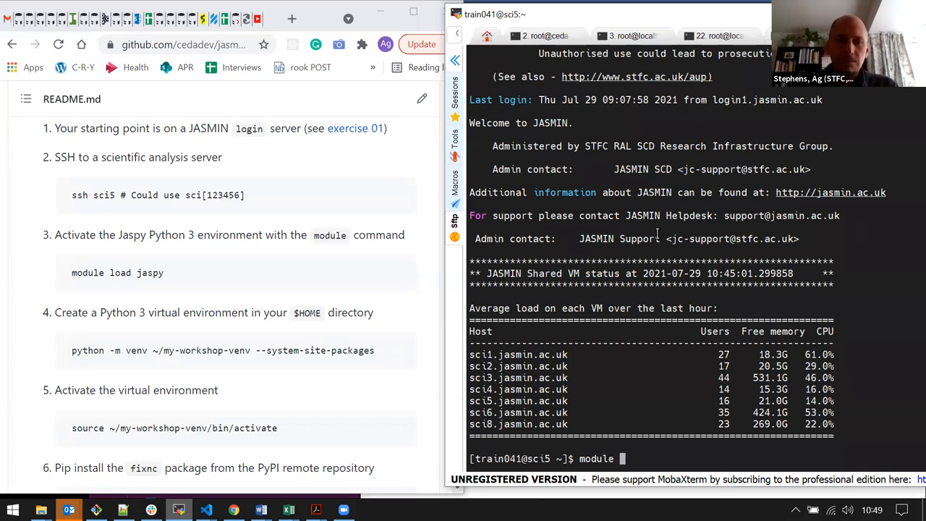
text(load jaspy)
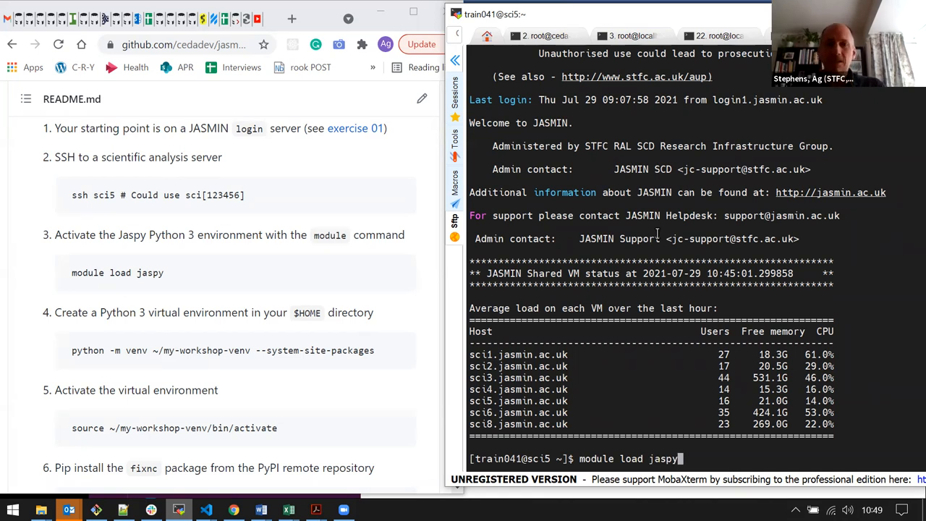
key(Return)
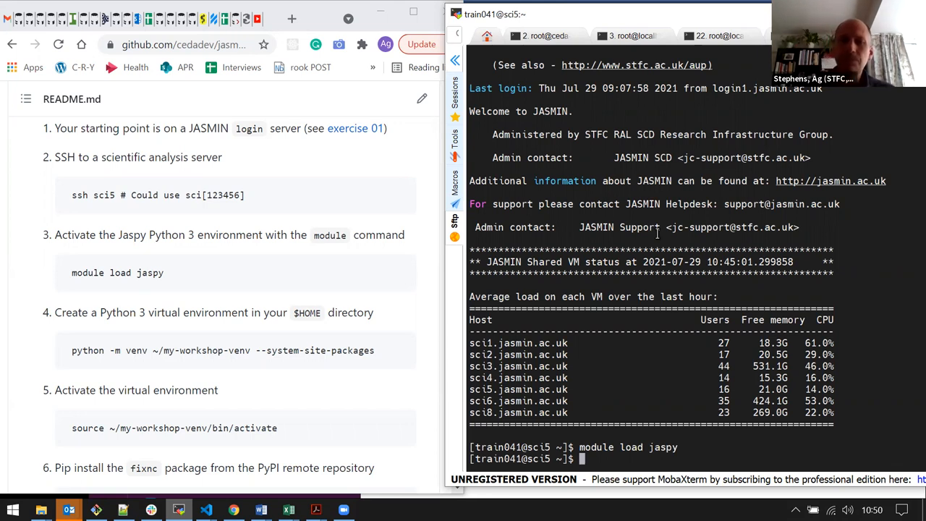
mouse_move(188, 350)
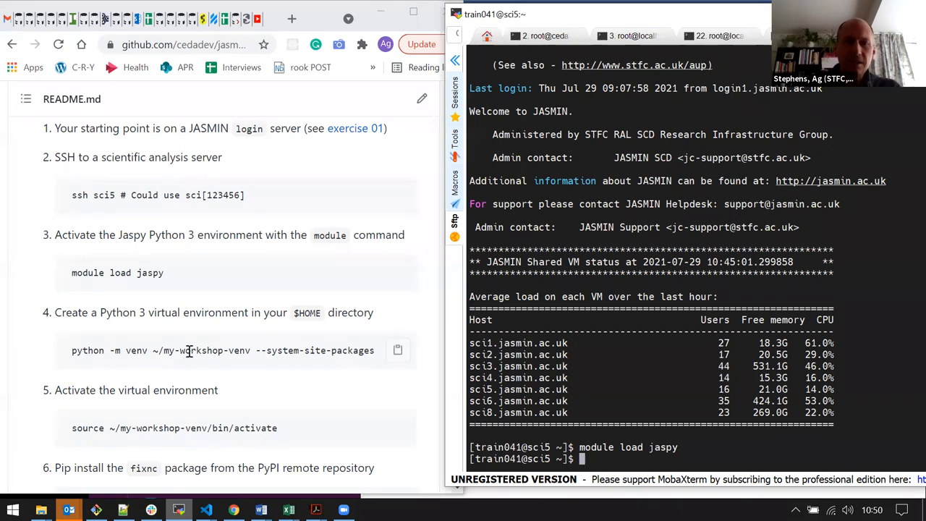
- Start the jaspy Python interpreter and run import netCDF4 to check it loads
triple_click(217, 350)
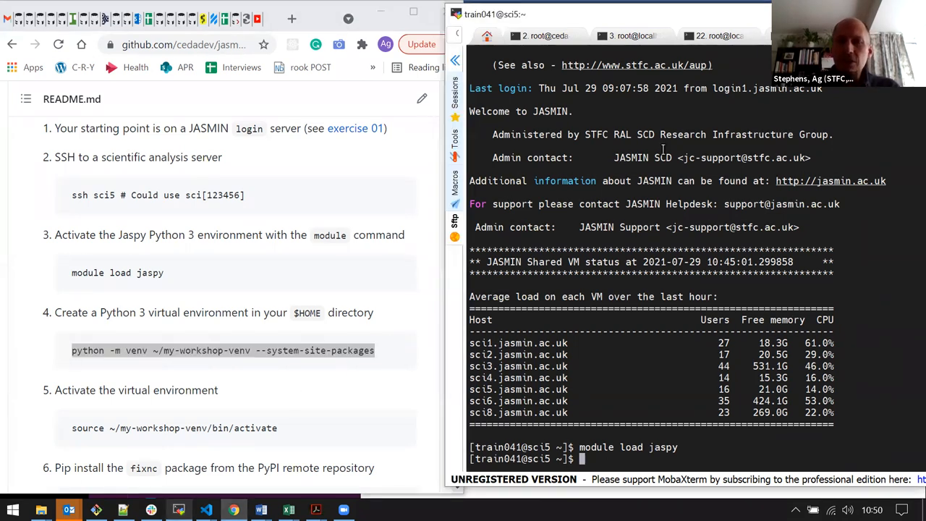
text(python)
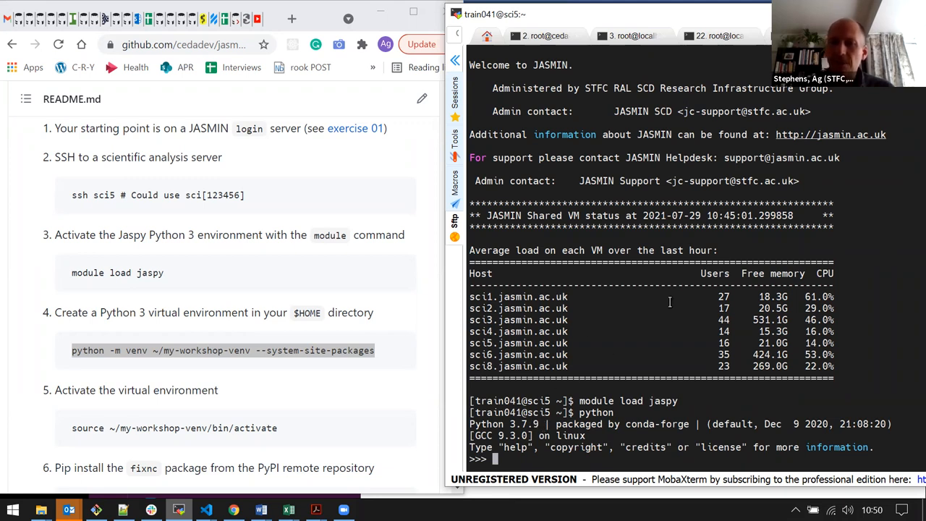
text(i)
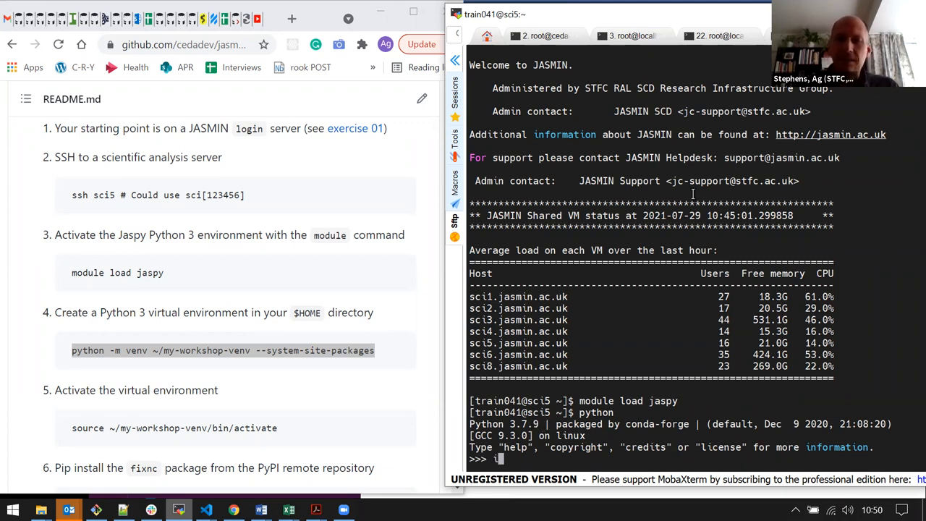
text(import netCDF4)
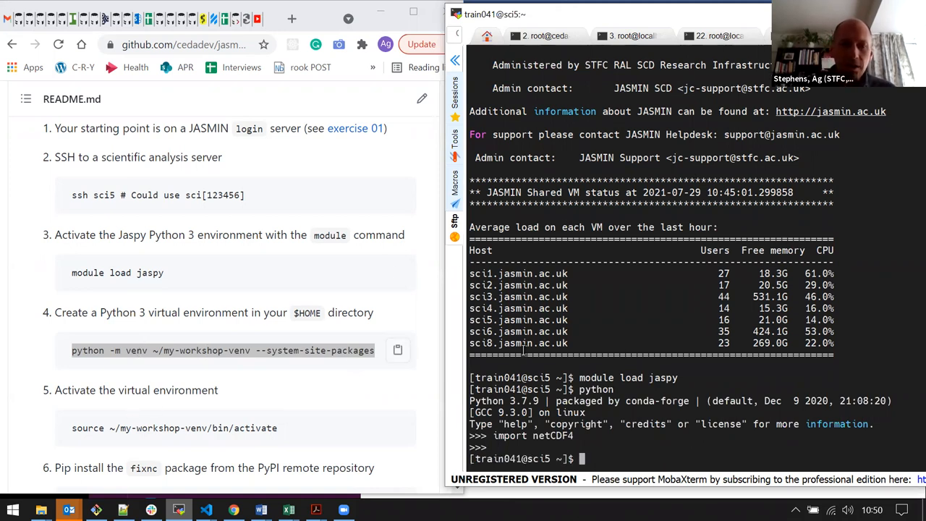
- Create ~/my-workshop-venv with --system-site-packages and list its contents with ls -l
text(python -m venv ~/my-workshop-venv --system-site-packages)
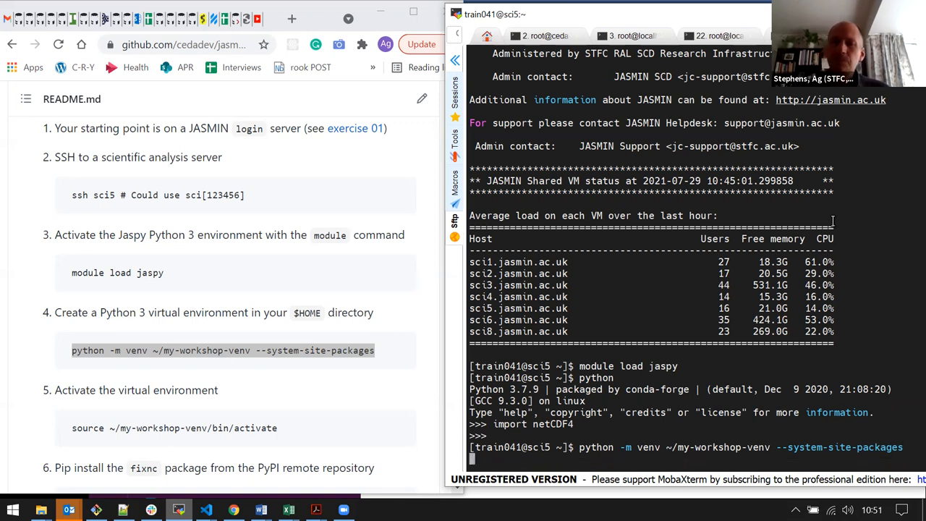
mouse_move(658, 240)
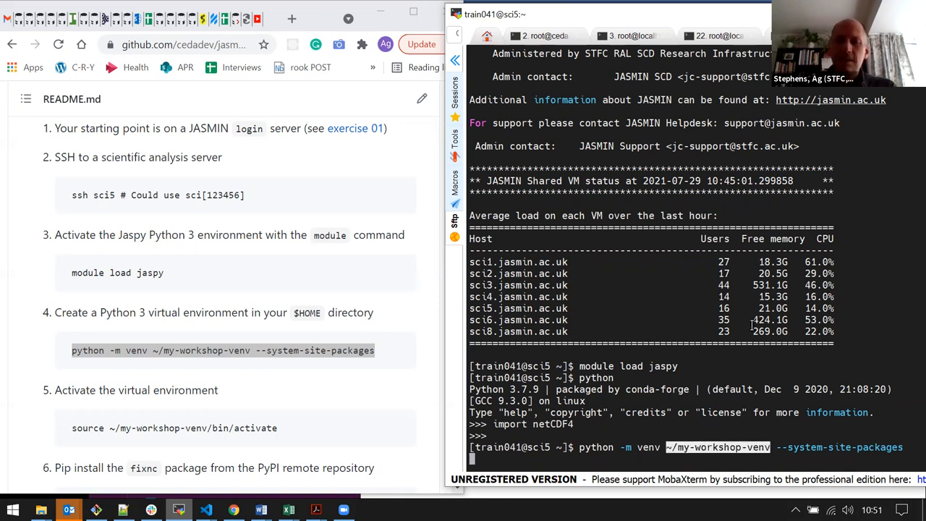
text(ls -l)
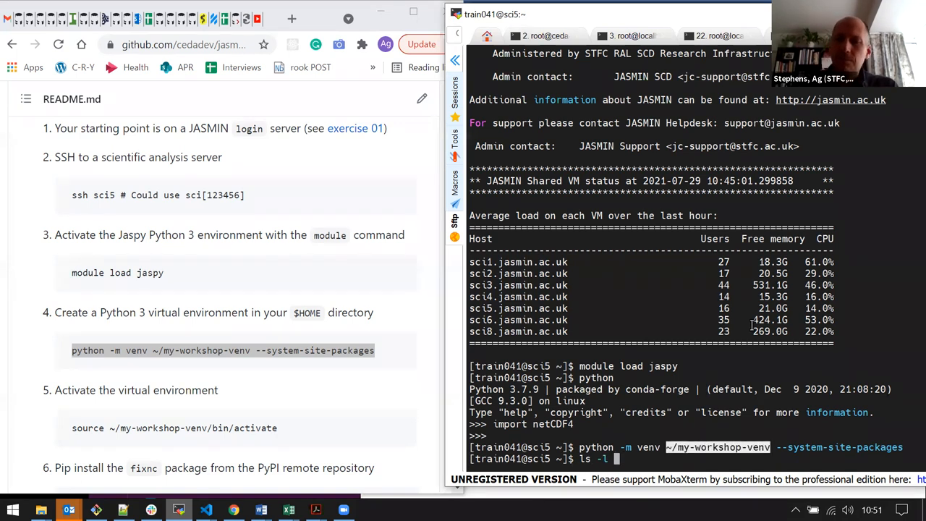
key(Return)
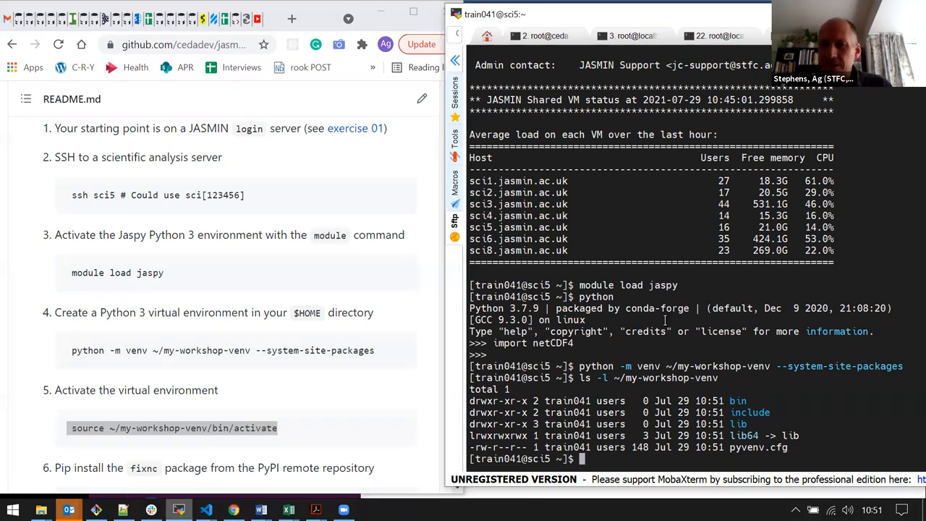
mouse_move(638, 353)
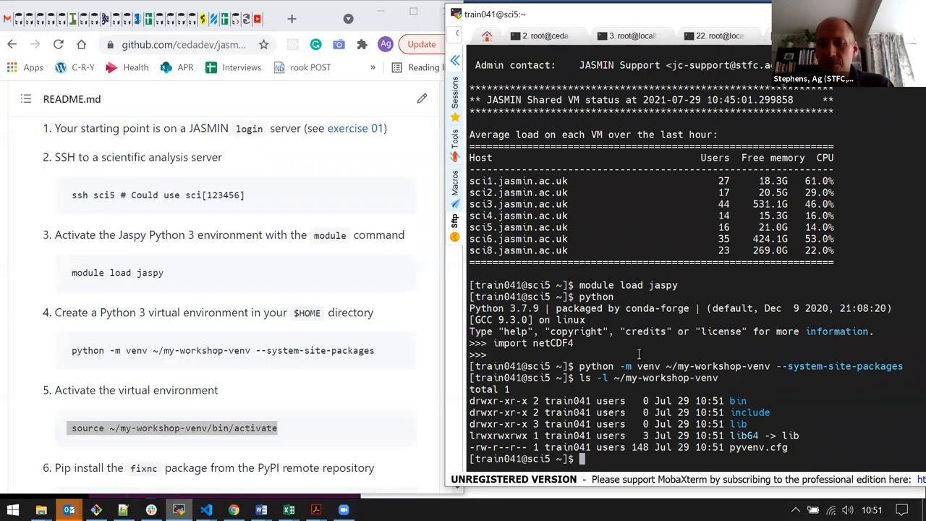
- Source ~/my-workshop-venv/bin/activate and confirm which python points into the venv
text(.)
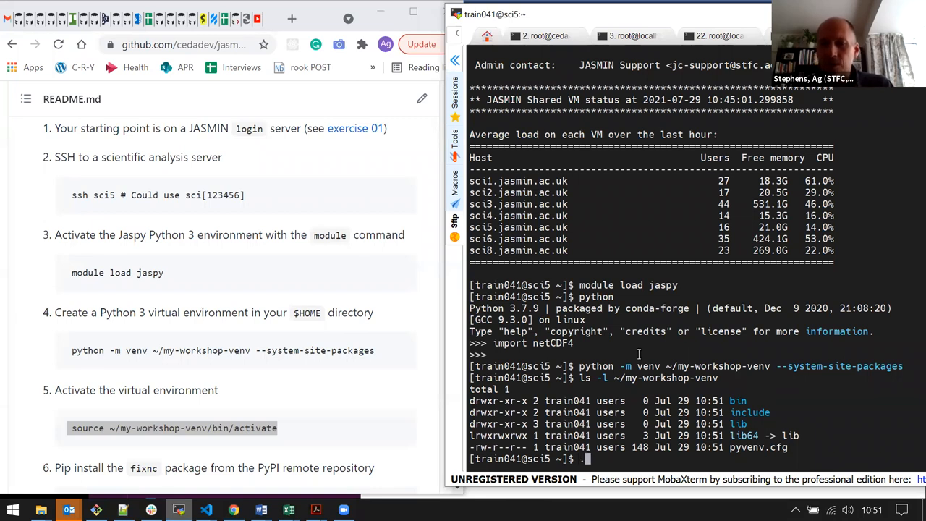
text(source ~/my-workshop-venv/bin/activate)
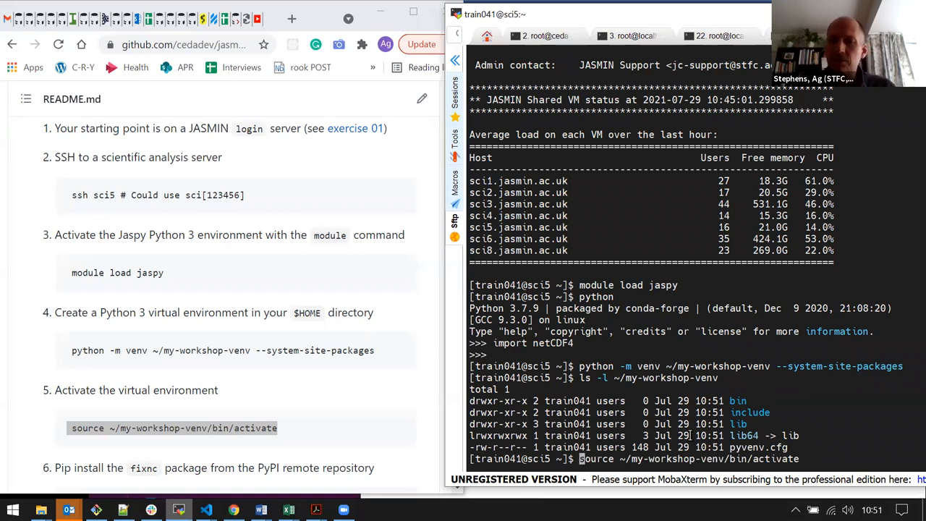
key(Return)
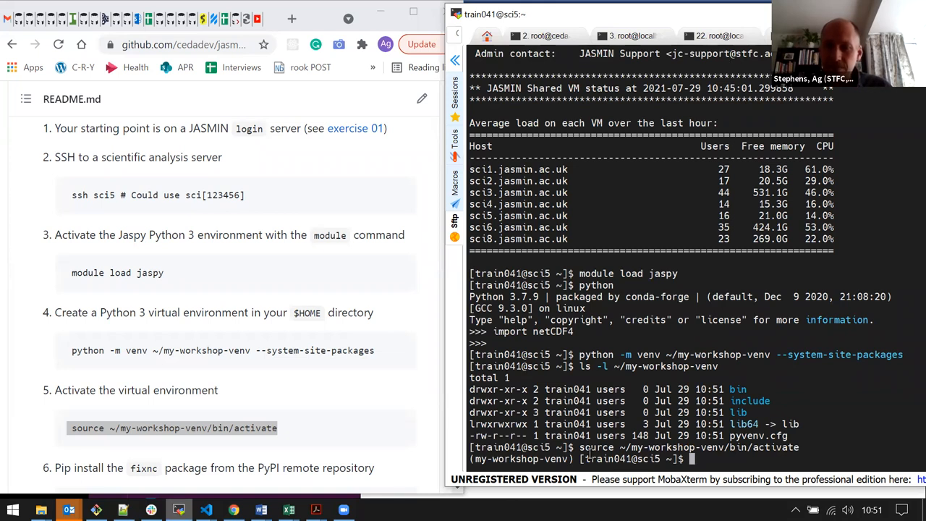
key(Return)
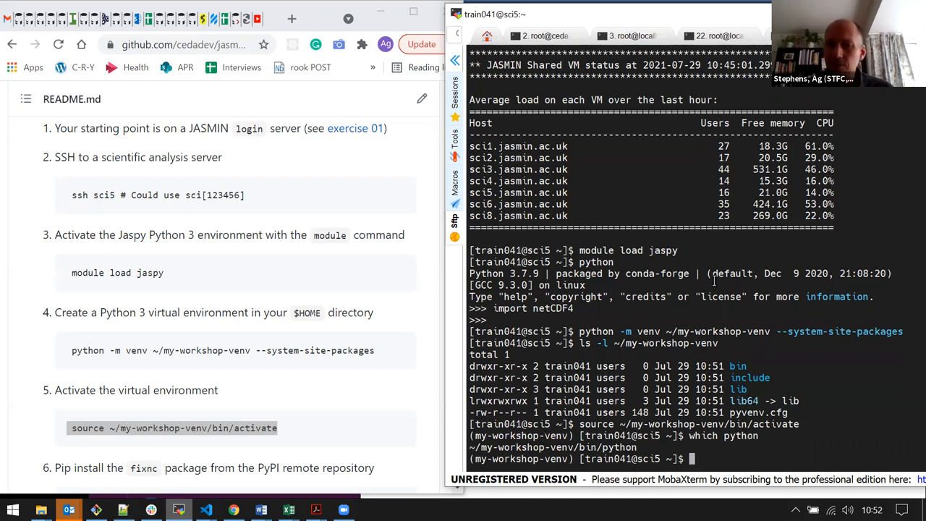
mouse_move(768, 8)
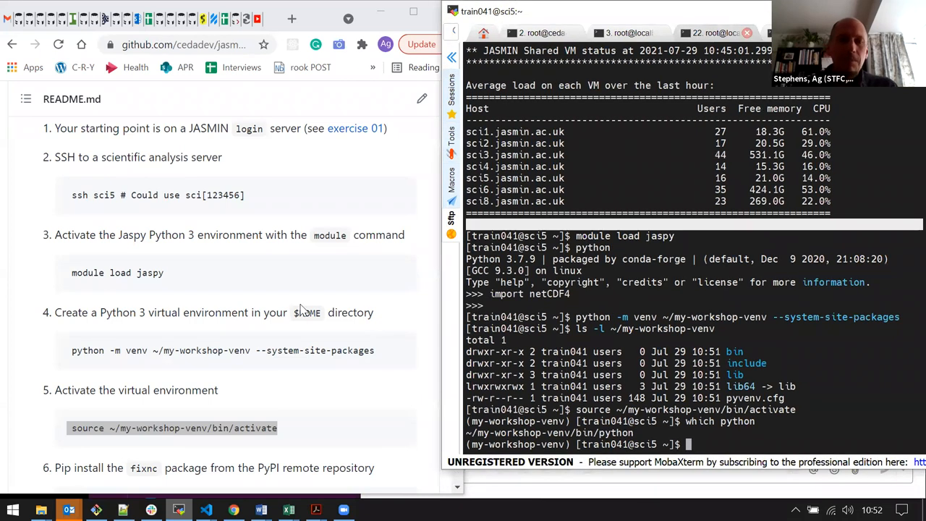
- Run pip install fixnc in the activated venv until it reports success
scroll(down, 3)
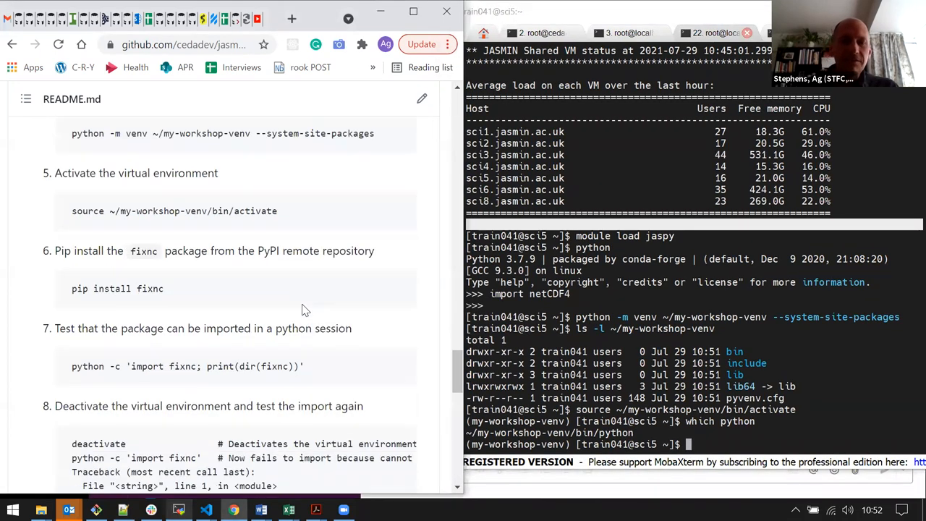
scroll(down, 3)
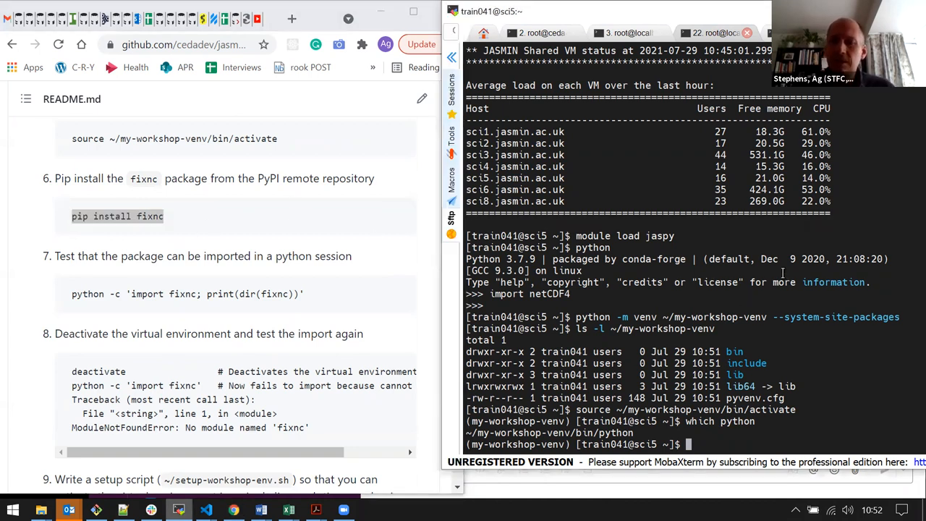
text(pip install fixnc)
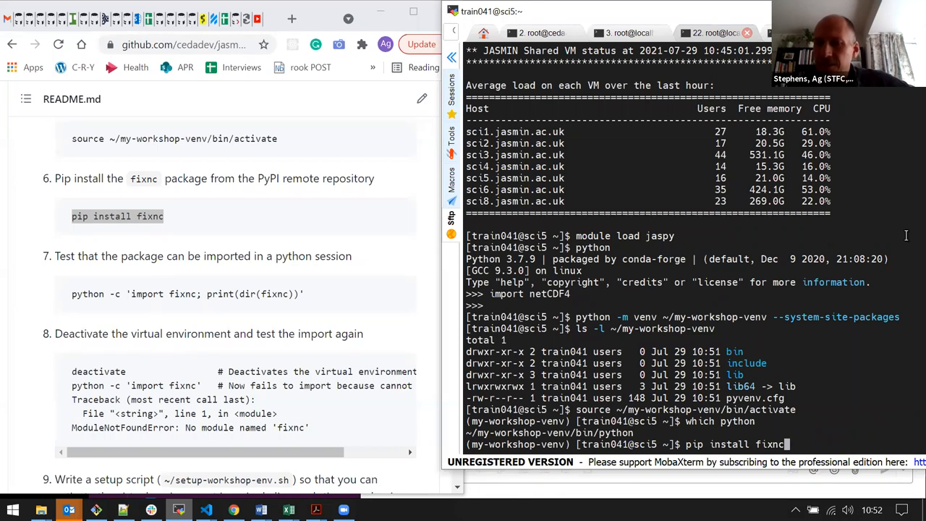
key(Return)
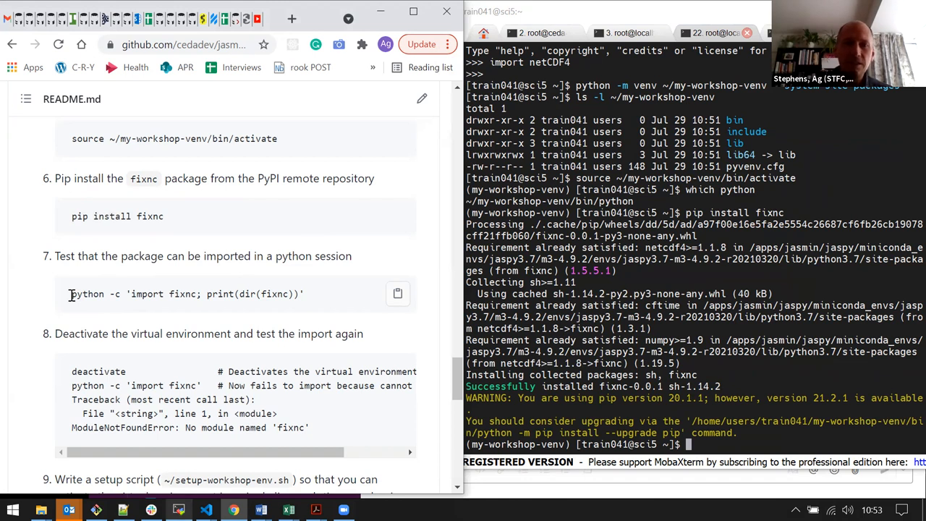
- Start Python in the venv and run import fixnc successfully
double_click(87, 294)
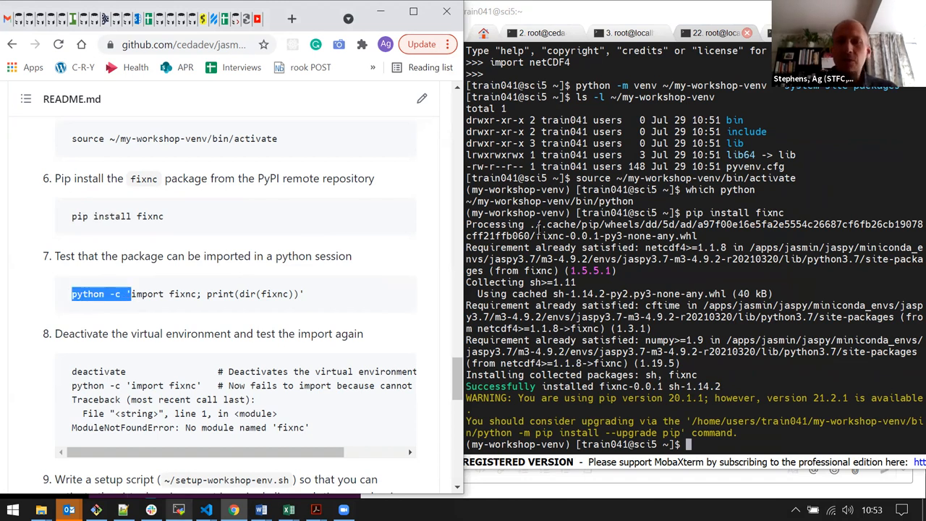
text(python -c ')
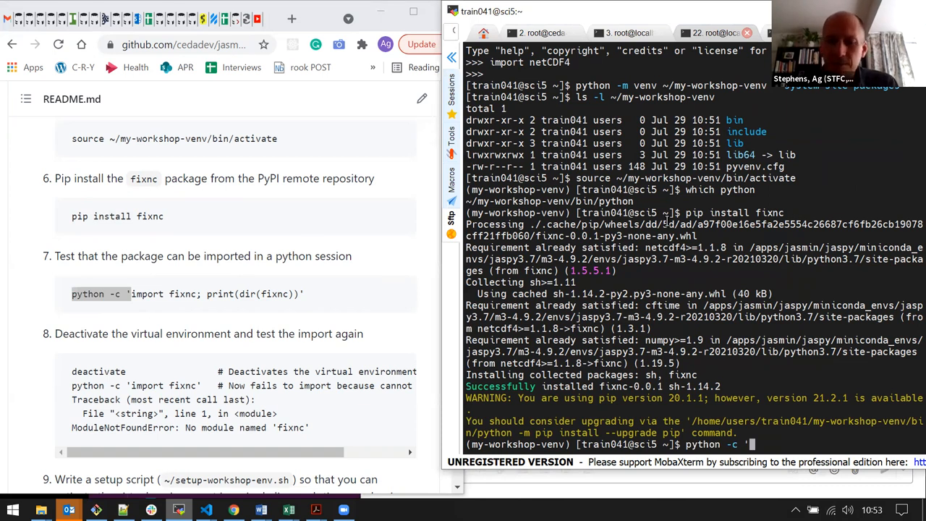
text(print("hello)
text(import)
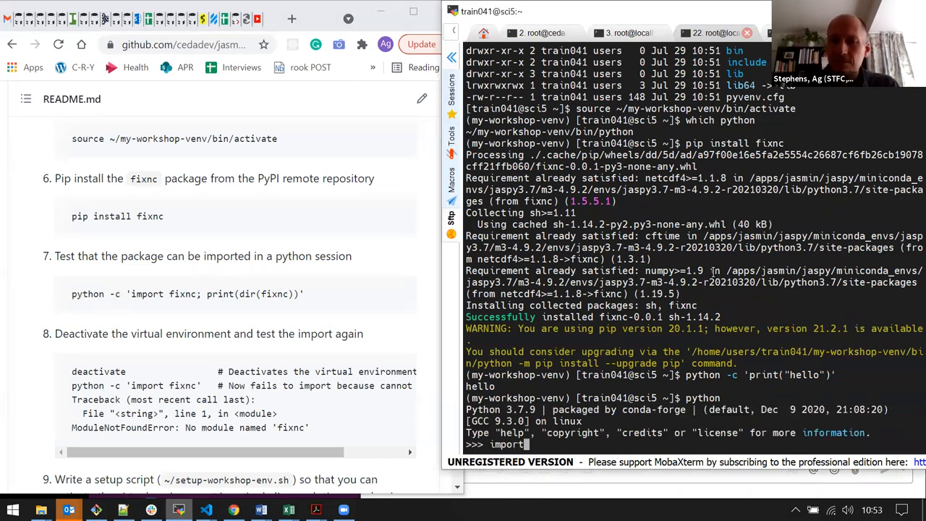
text(fixnc)
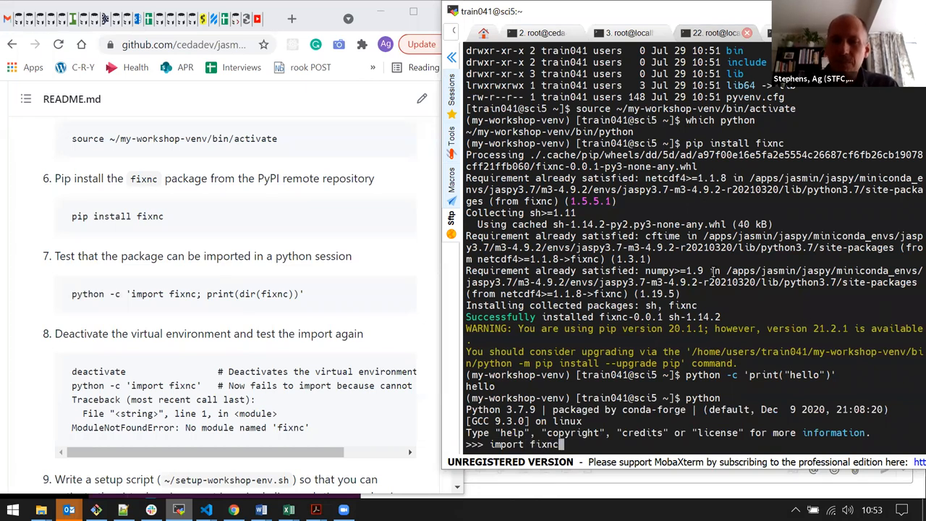
key(Return)
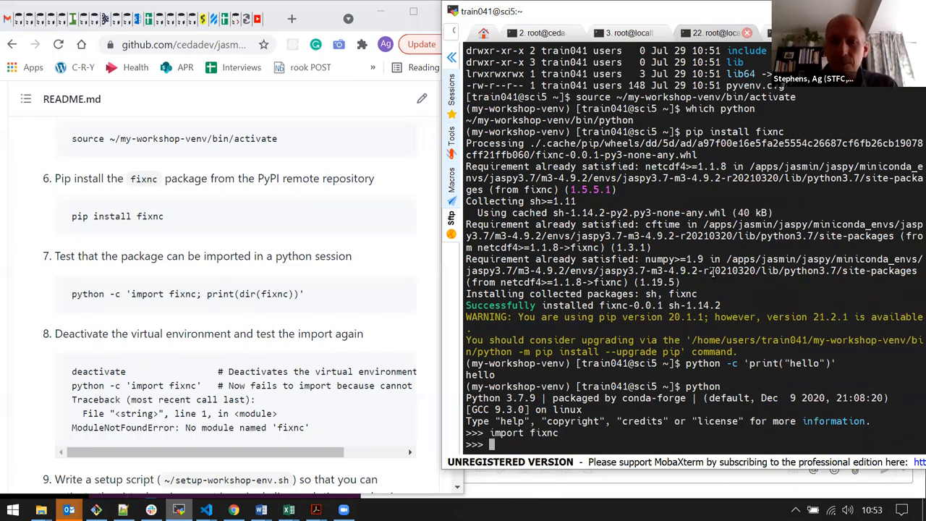
- Run dir(fixnc) to print the names the module contains
text(dir)
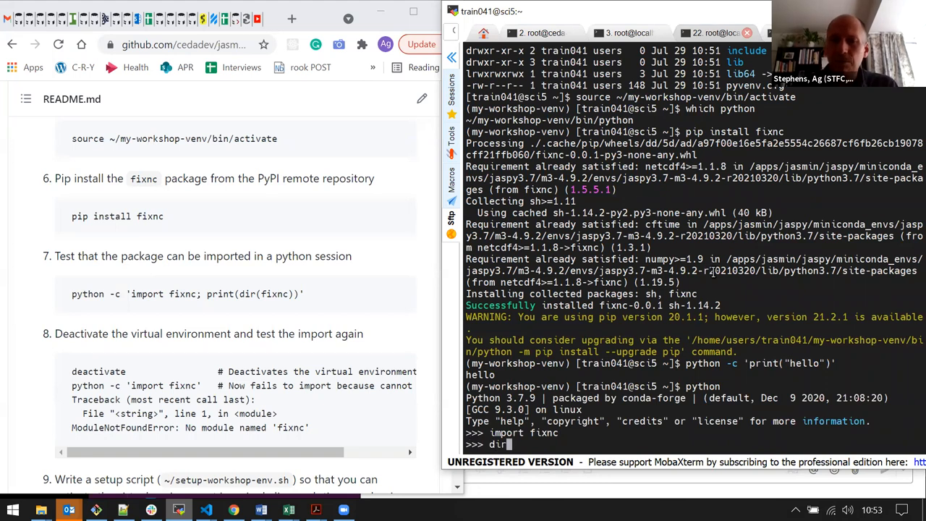
text((fixnc))
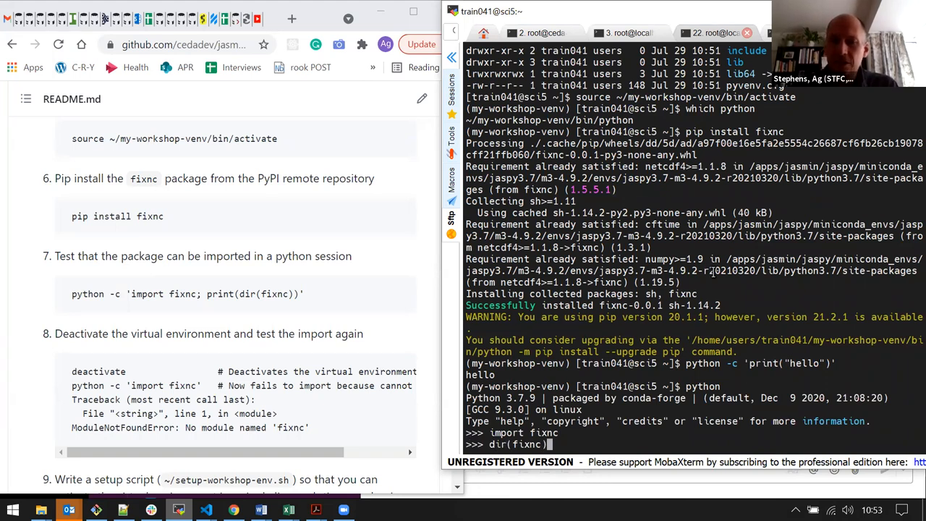
key(Return)
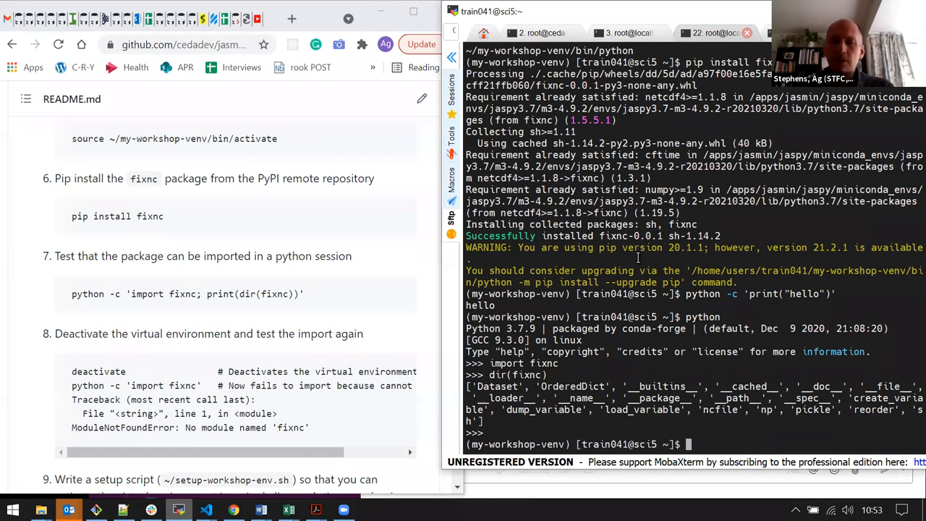
- Run deactivate and confirm which python now resolves to the jaspy installation
scroll(down, 3)
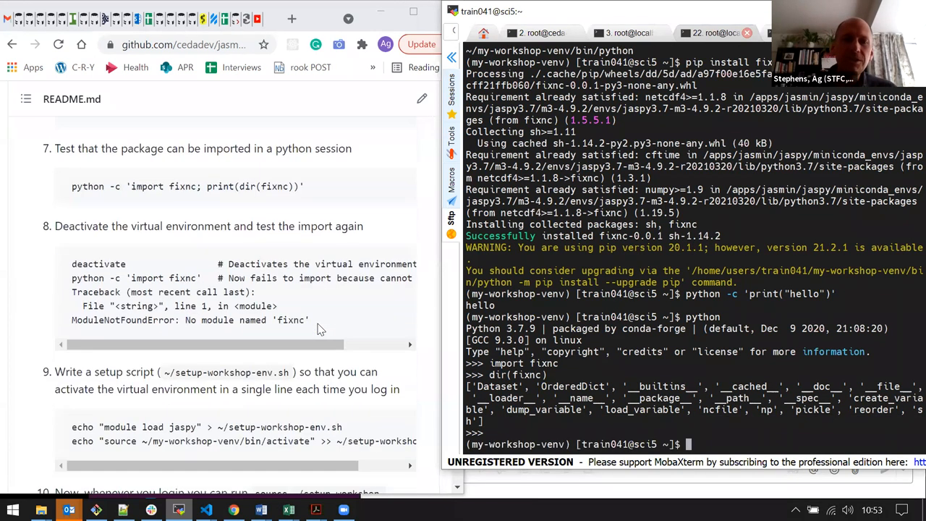
scroll(down, 3)
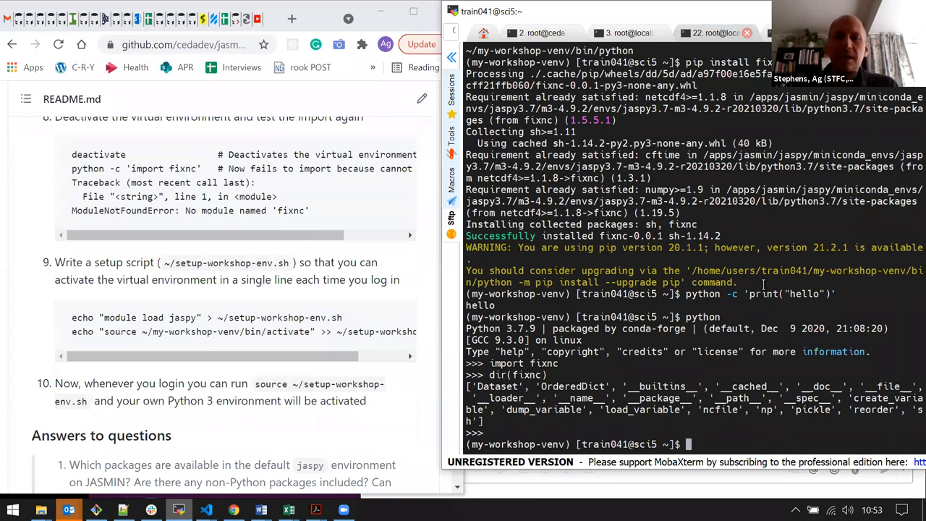
text(deacti)
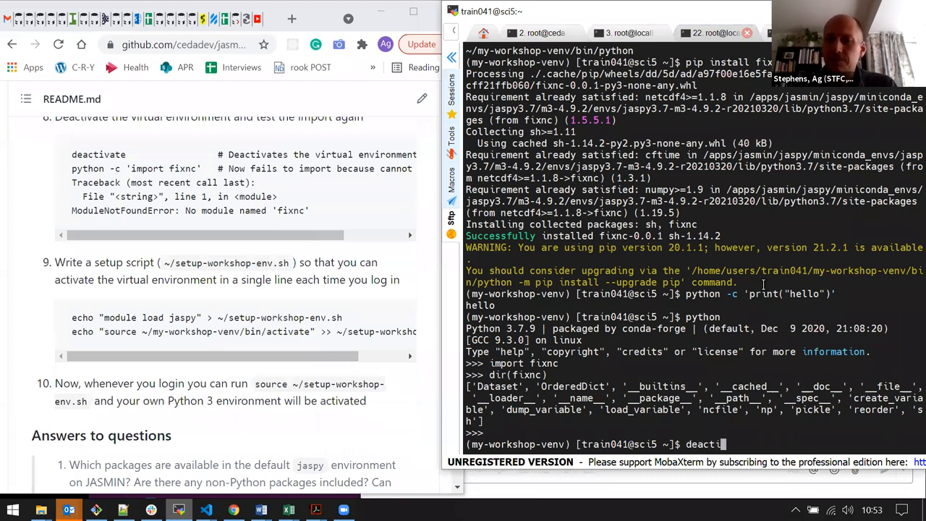
key(Return)
text(which pyth)
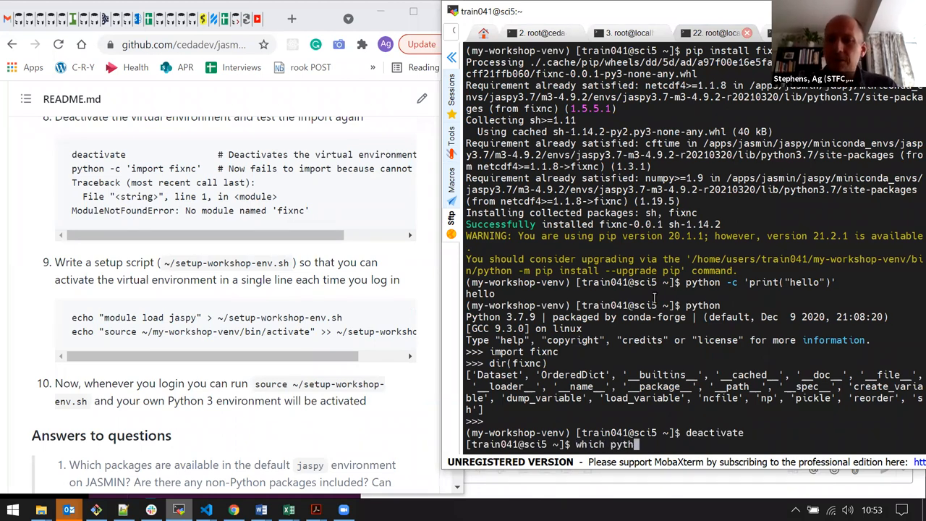
key(Return)
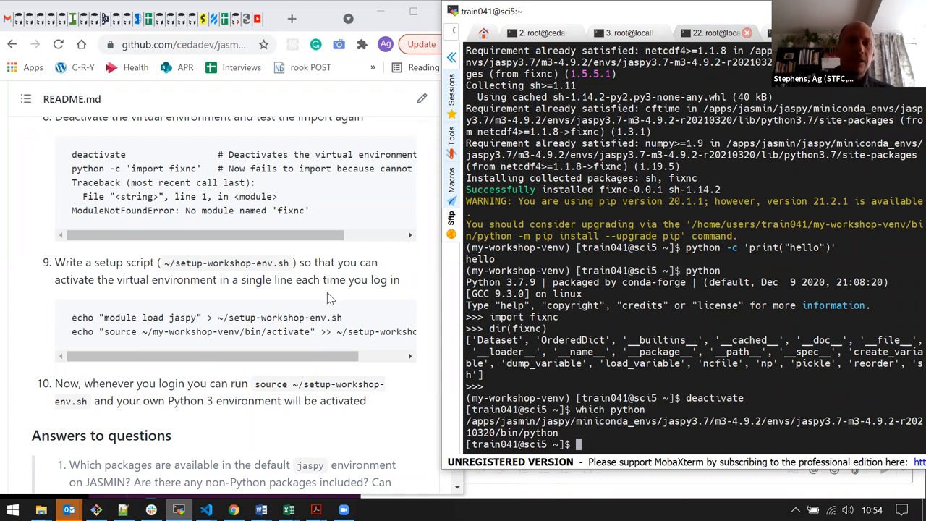
- Write ~/setup-workshop-env.sh in vi with the module load jaspy and source activate lines, saving with :wq
scroll(down, 3)
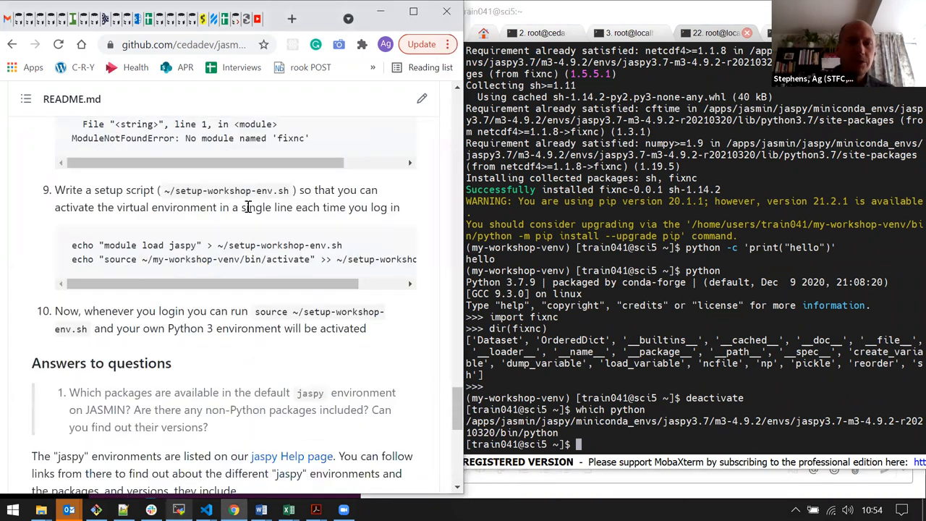
mouse_move(252, 262)
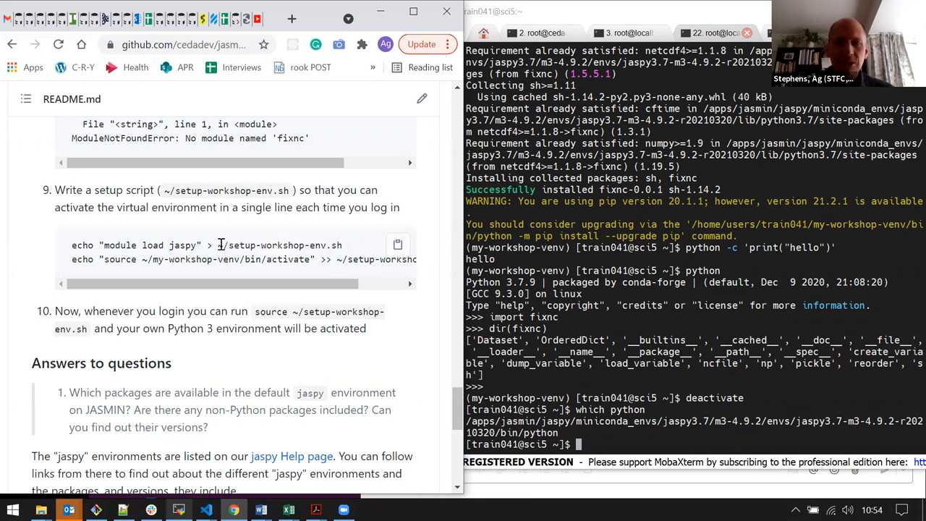
double_click(278, 245)
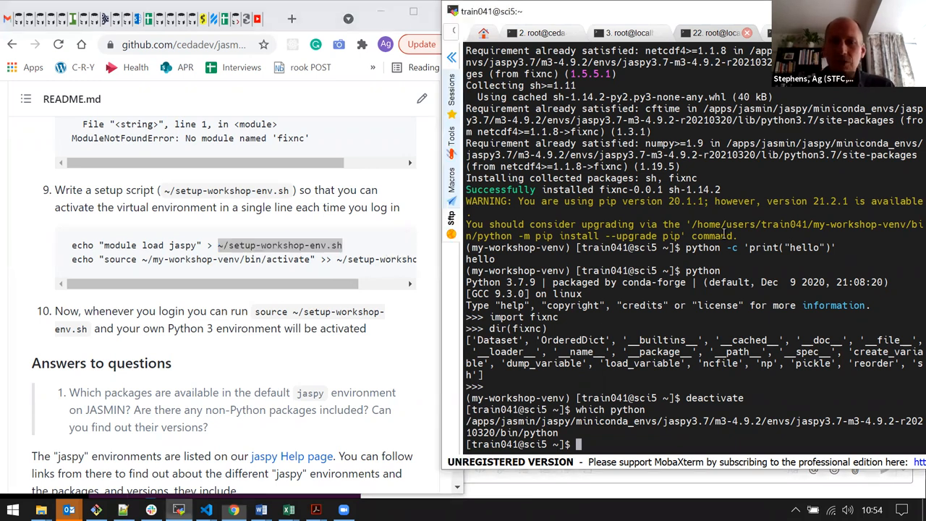
text(vi)
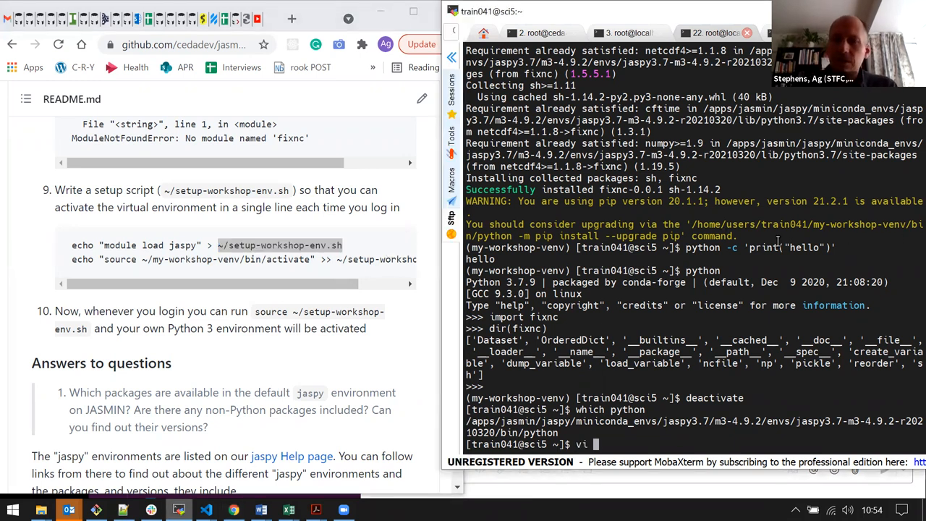
key(Return)
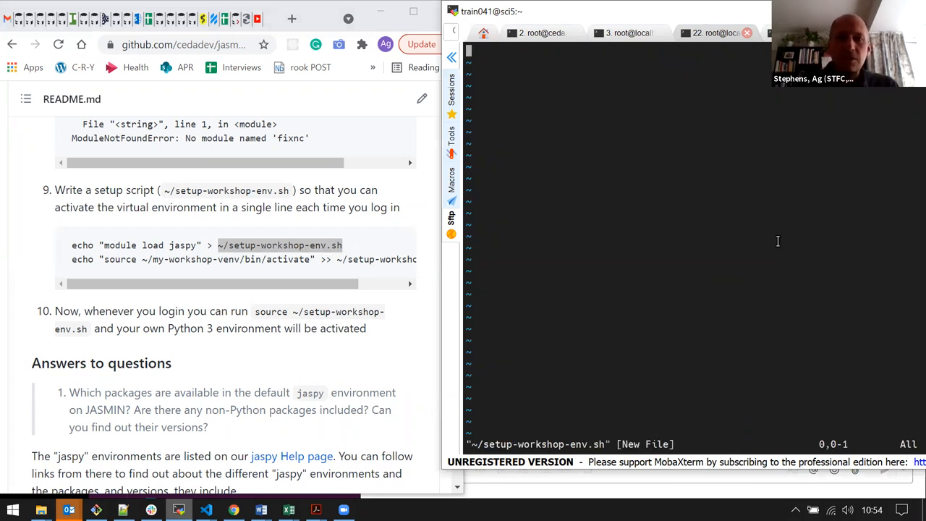
text(module load jaspy)
click(690, 444)
text(:wq!)
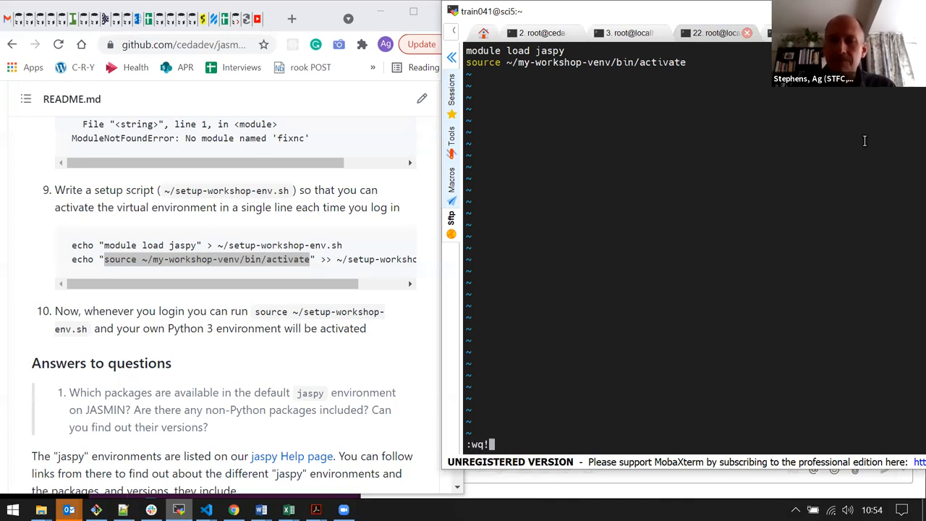
key(Return)
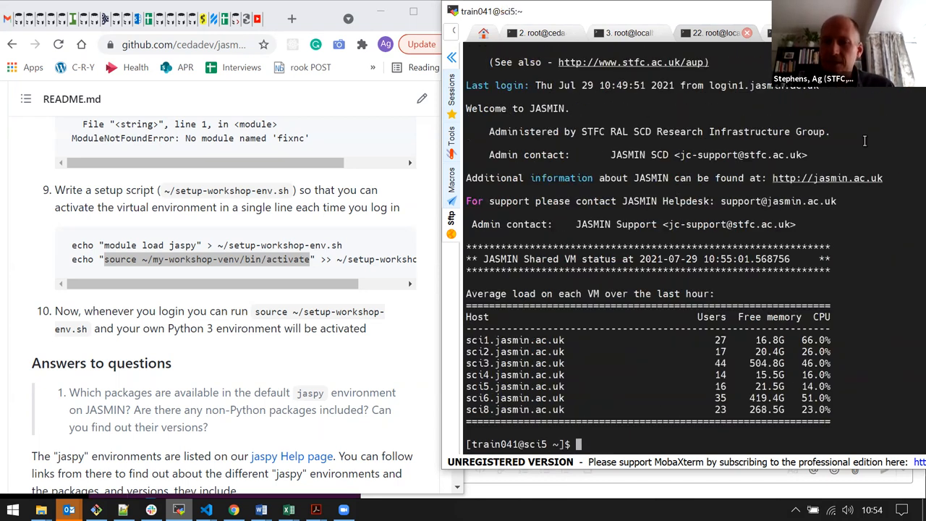
- List the home directory and show setup-workshop-env.sh with more
text(l)
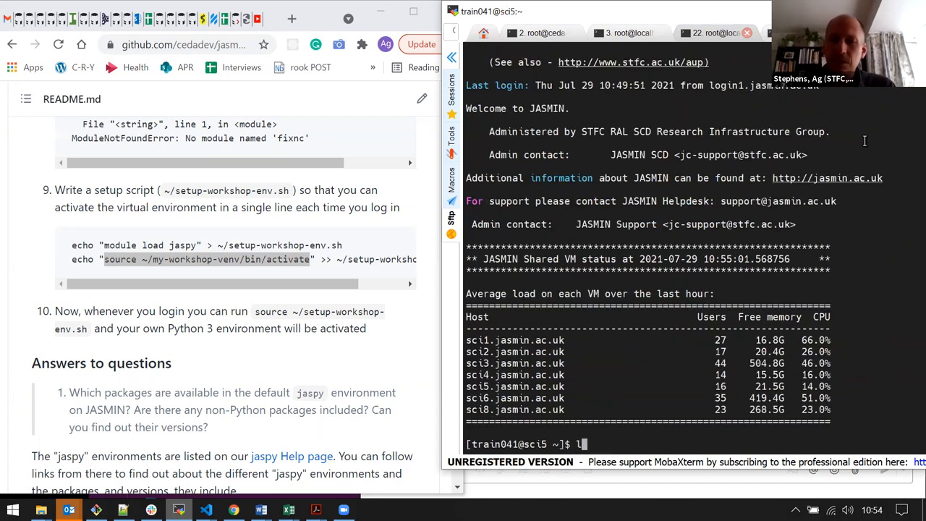
key(Return)
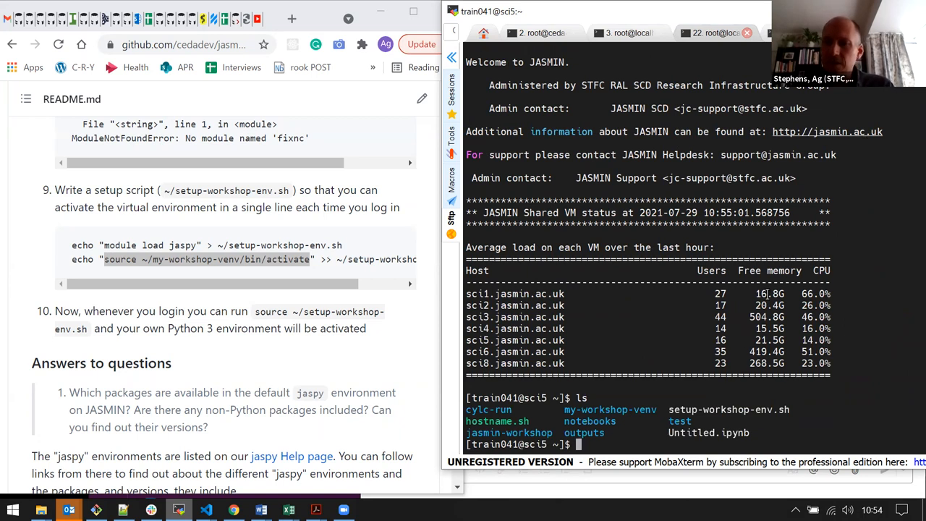
text(o)
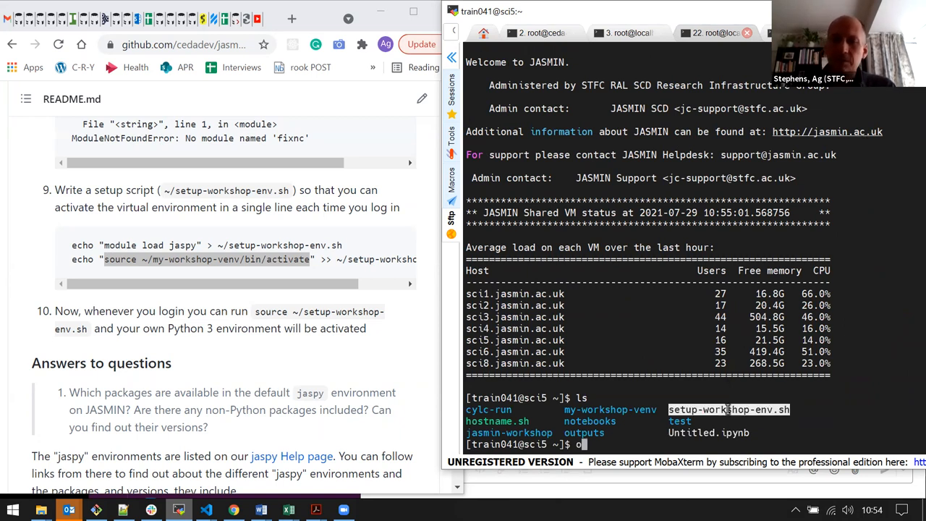
text(more setup-workshop-env.sh)
text(source ~)
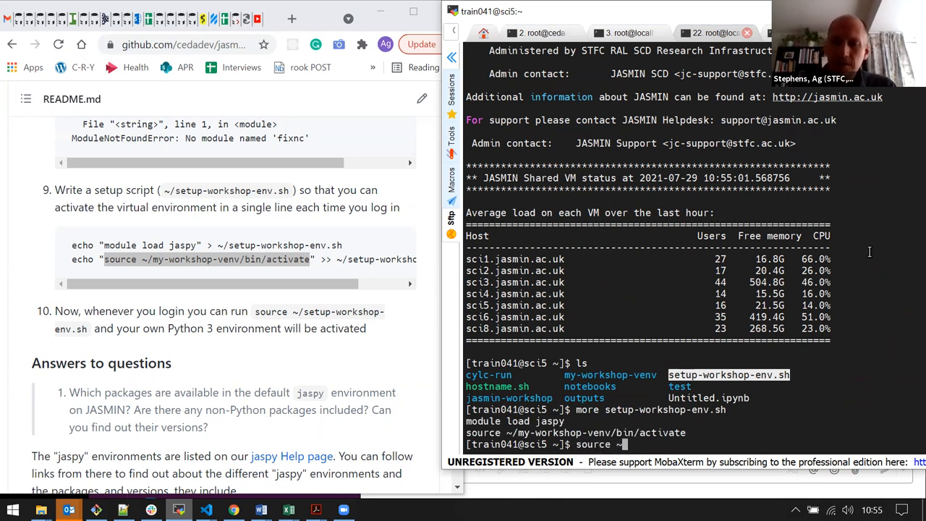
- Source ~/setup-workshop-env.sh so the prompt shows (my-workshop-venv)
text(/setup-workshop-env.sh)
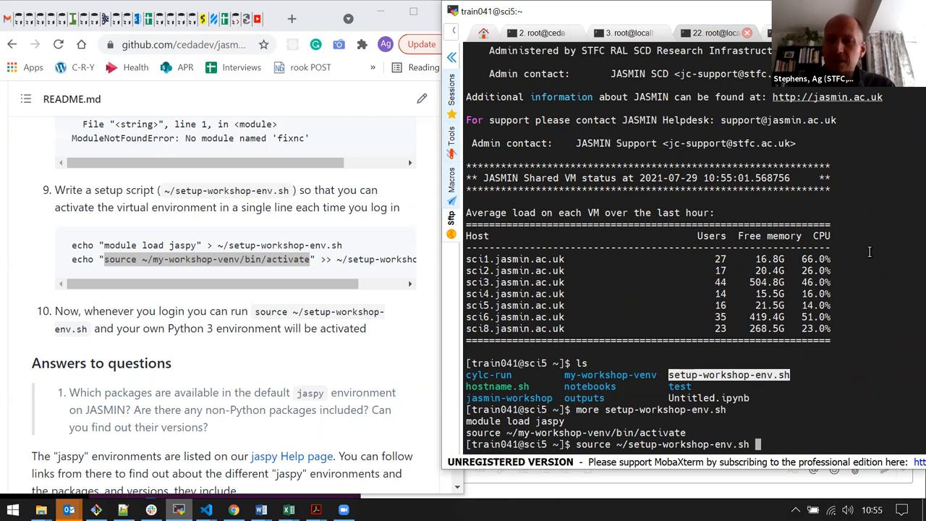
key(Return)
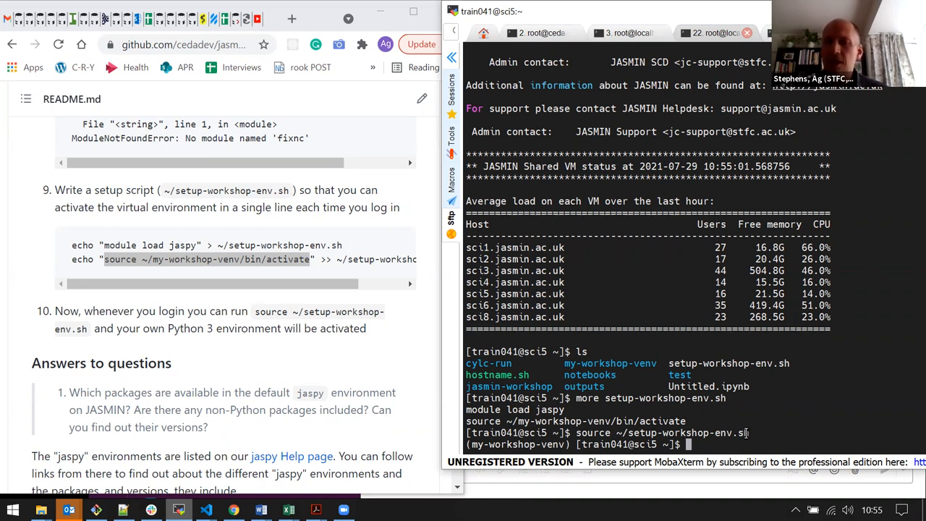
mouse_move(688, 399)
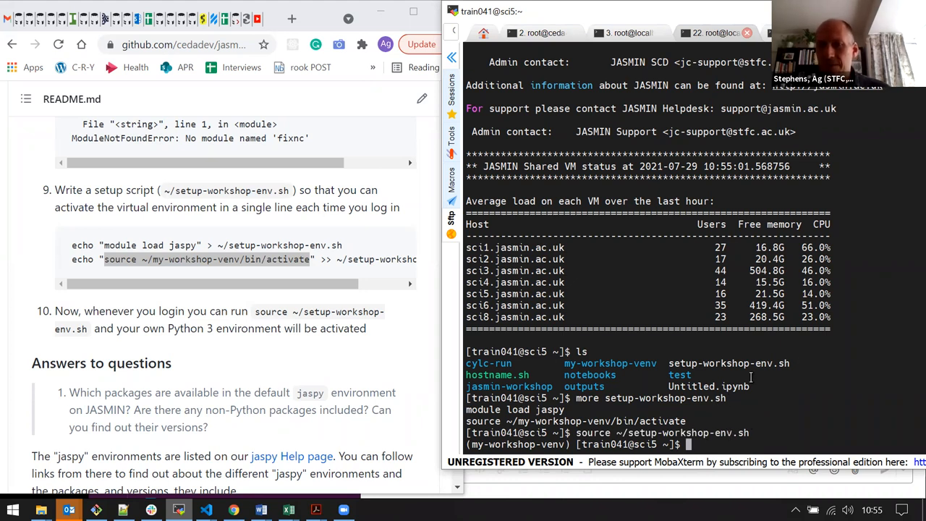
mouse_move(749, 370)
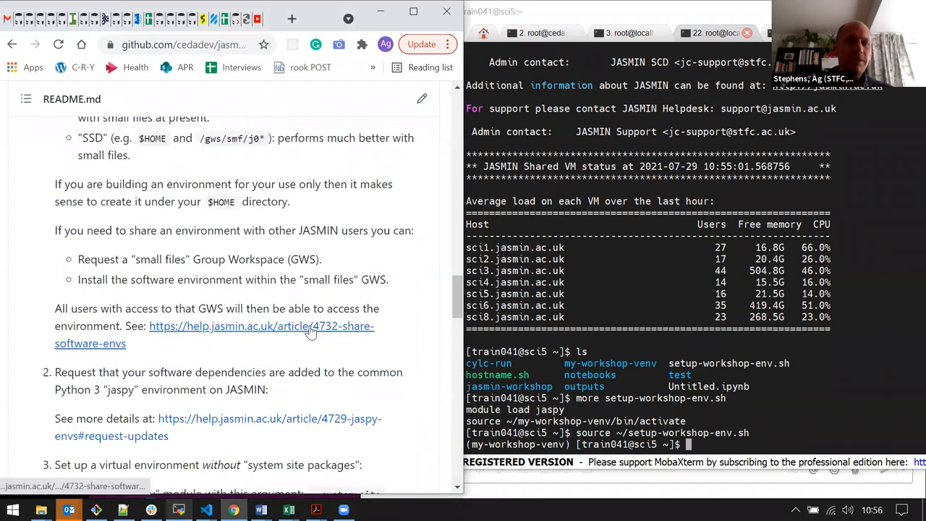
scroll(up, 3)
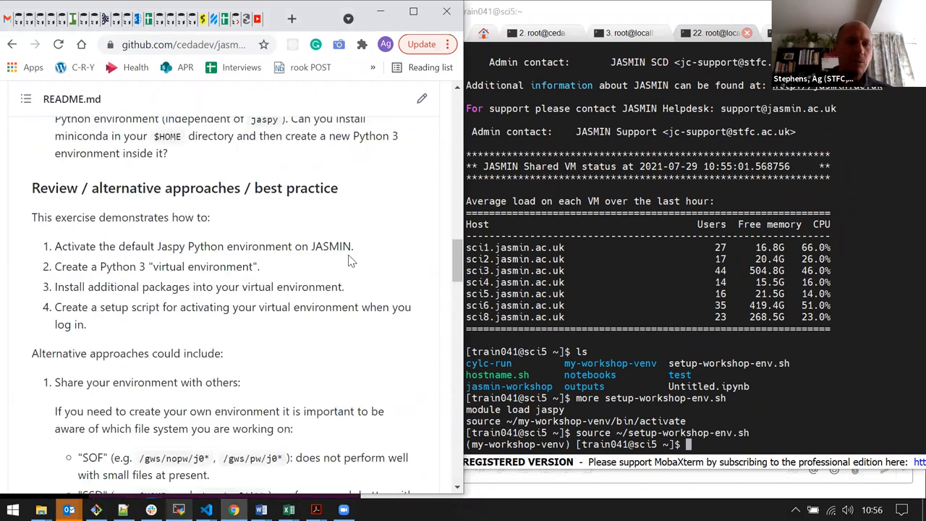
mouse_move(295, 281)
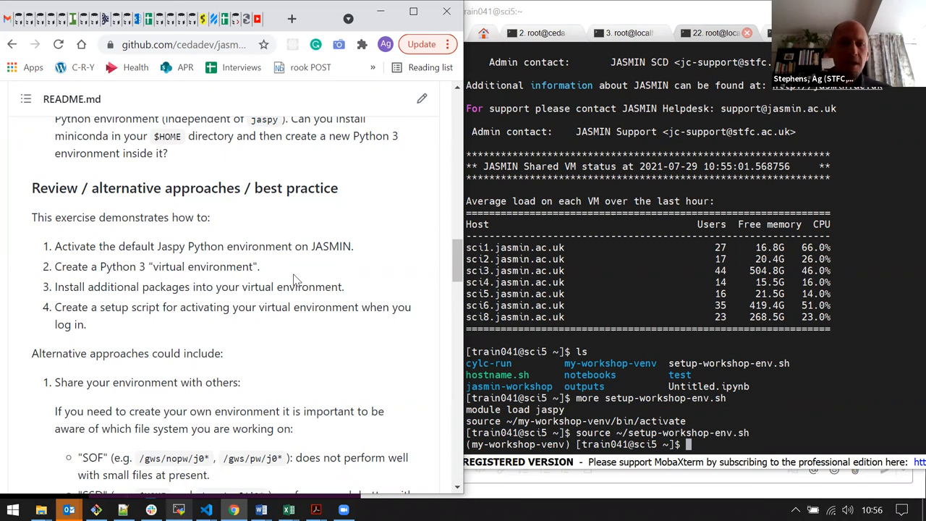
scroll(down, 3)
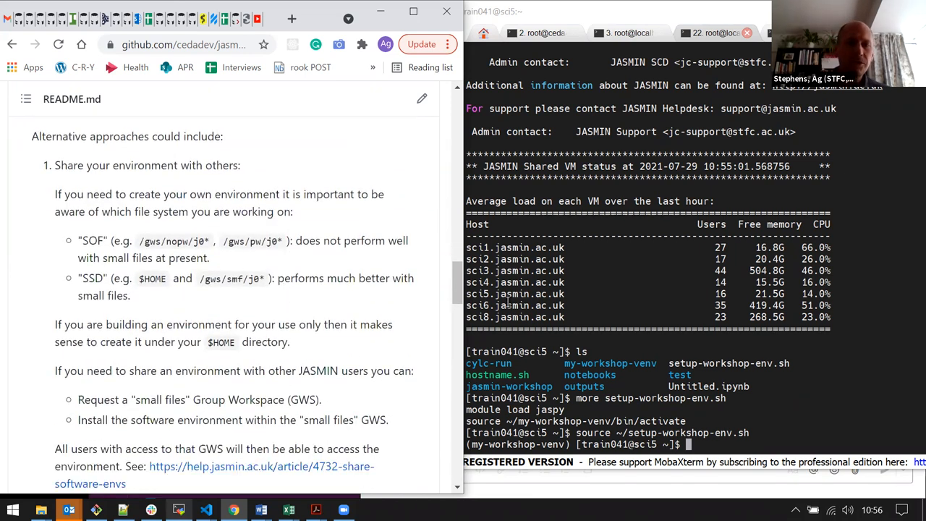
scroll(down, 3)
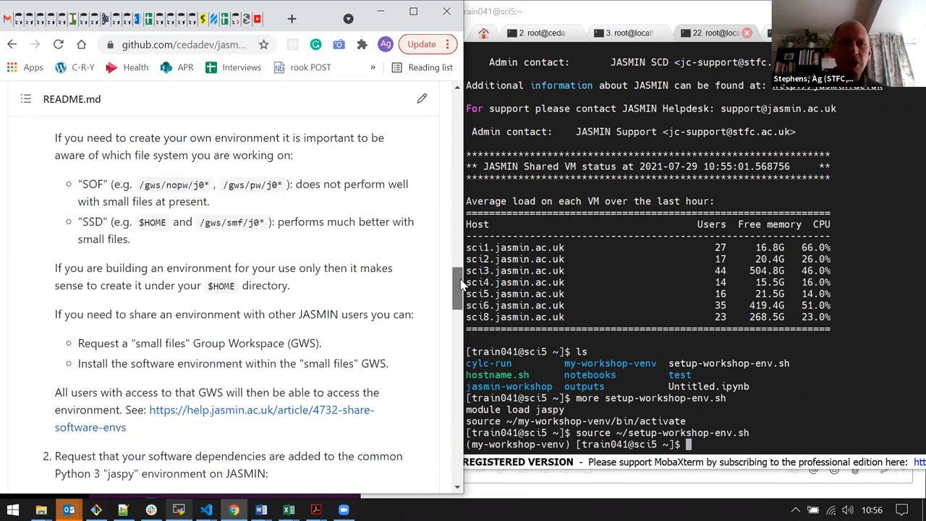
scroll(up, 3)
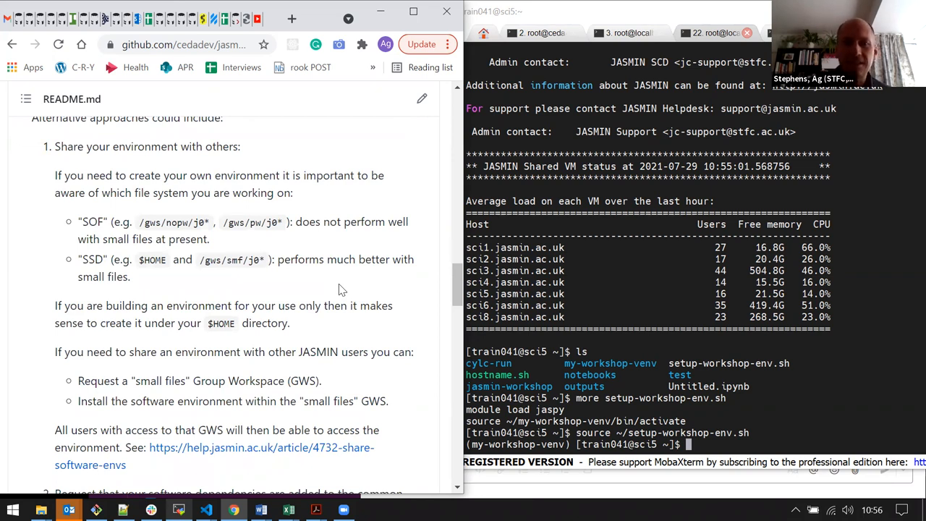
mouse_move(310, 217)
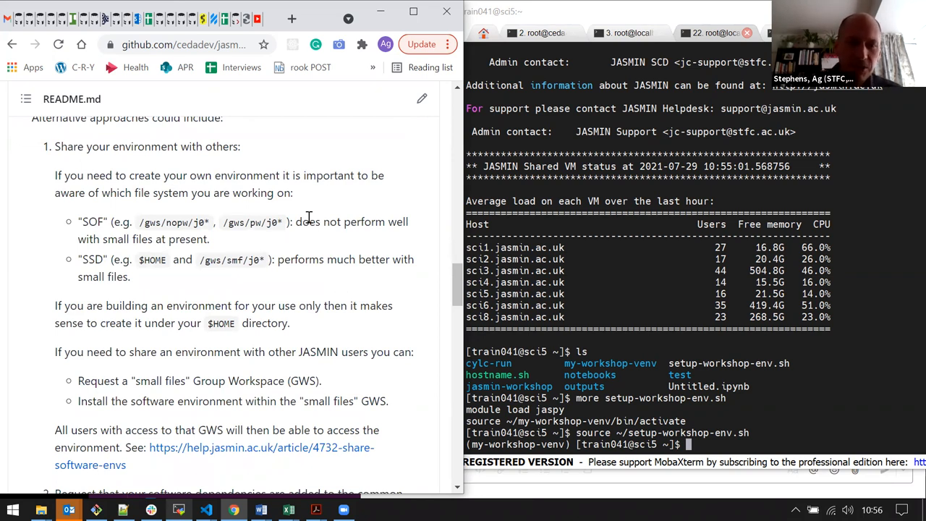
mouse_move(282, 241)
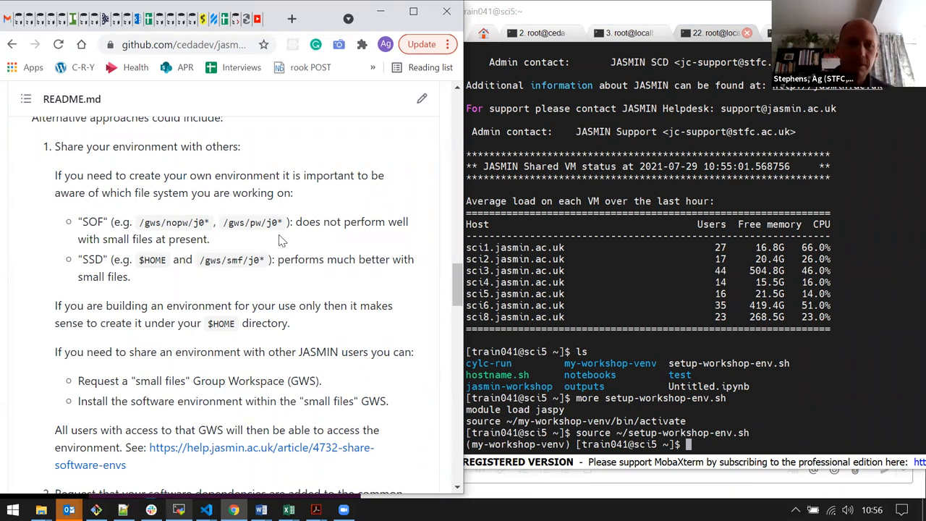
mouse_move(100, 232)
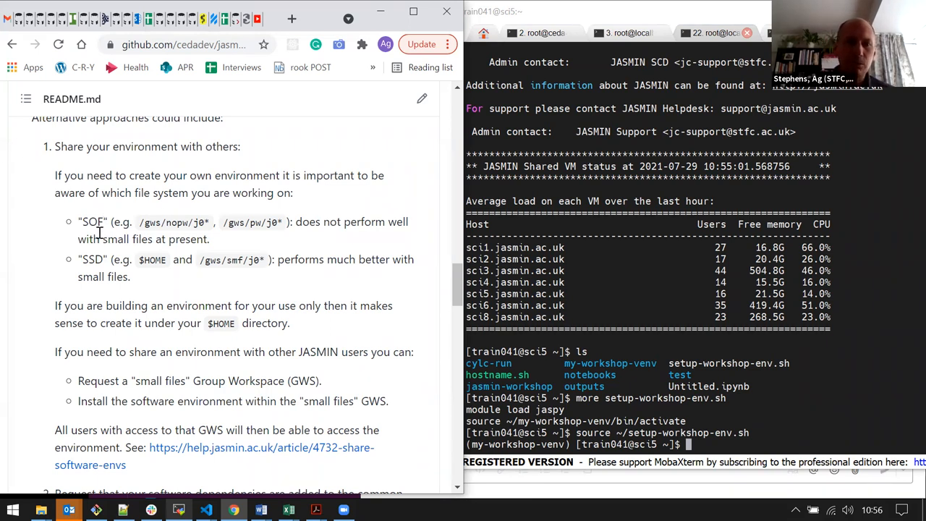
mouse_move(138, 228)
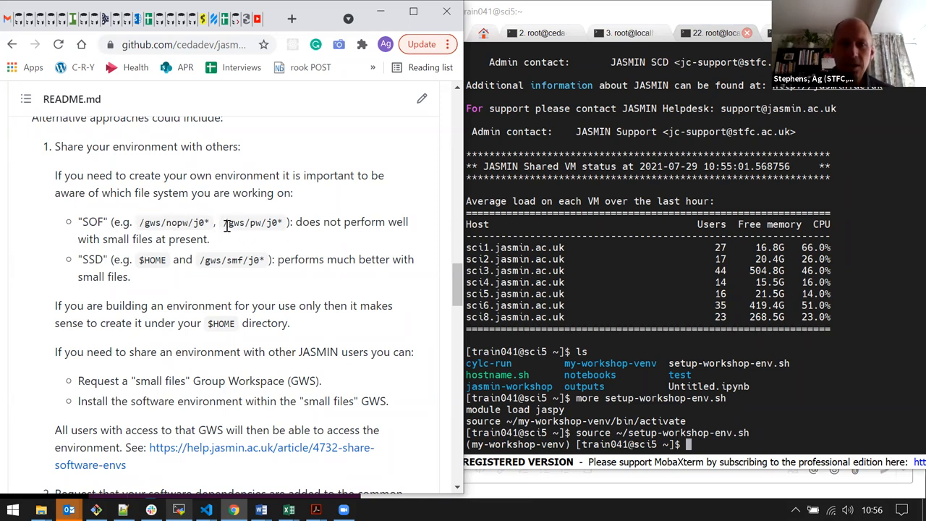
mouse_move(281, 248)
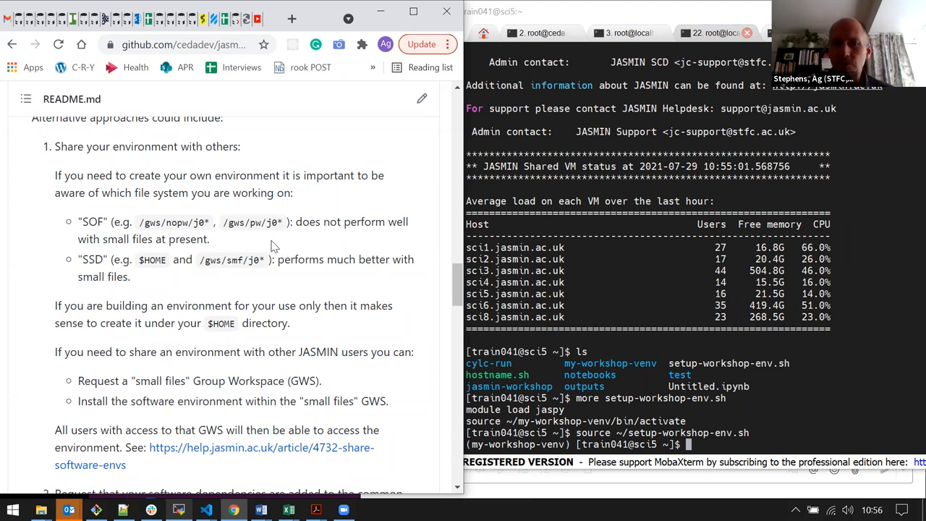
mouse_move(243, 237)
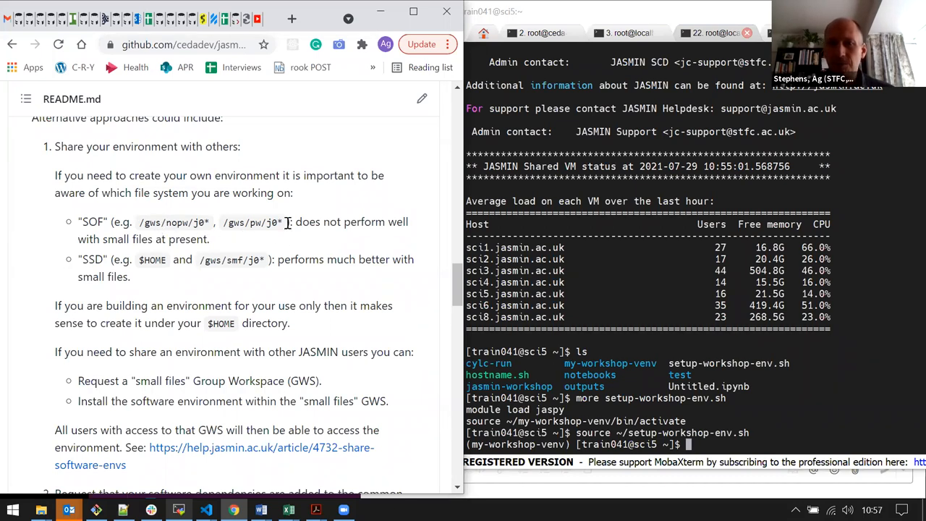
mouse_move(269, 266)
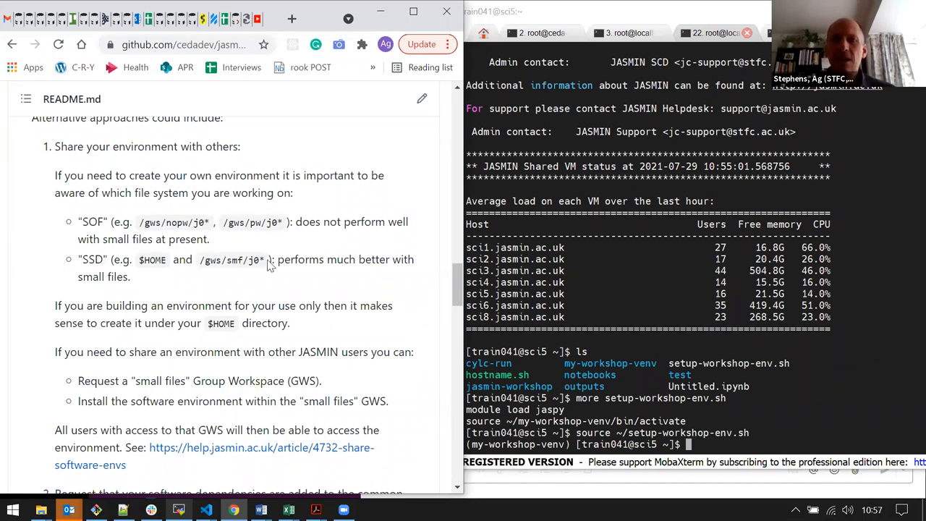
mouse_move(170, 272)
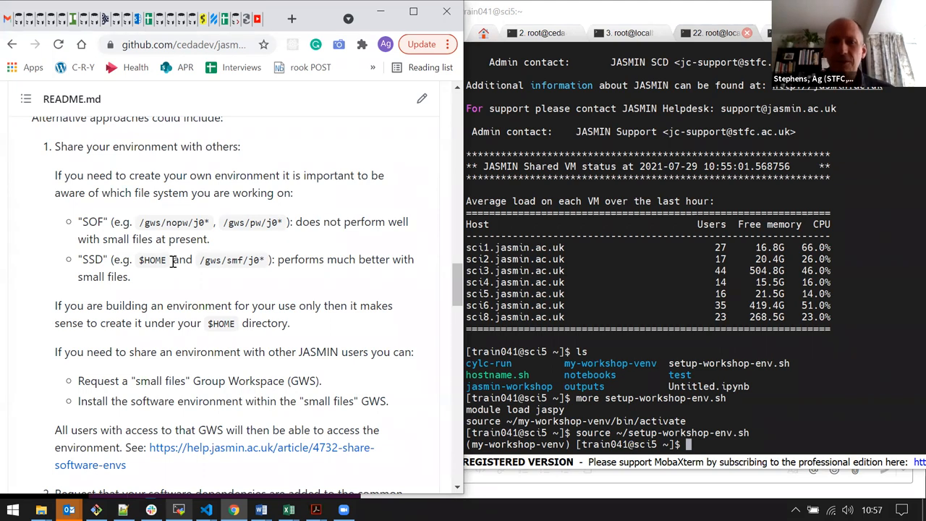
mouse_move(252, 281)
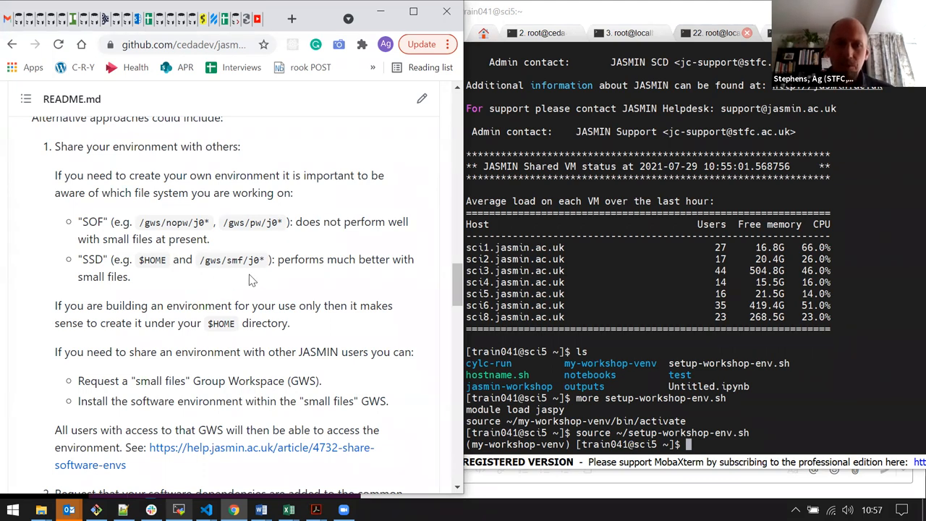
mouse_move(176, 373)
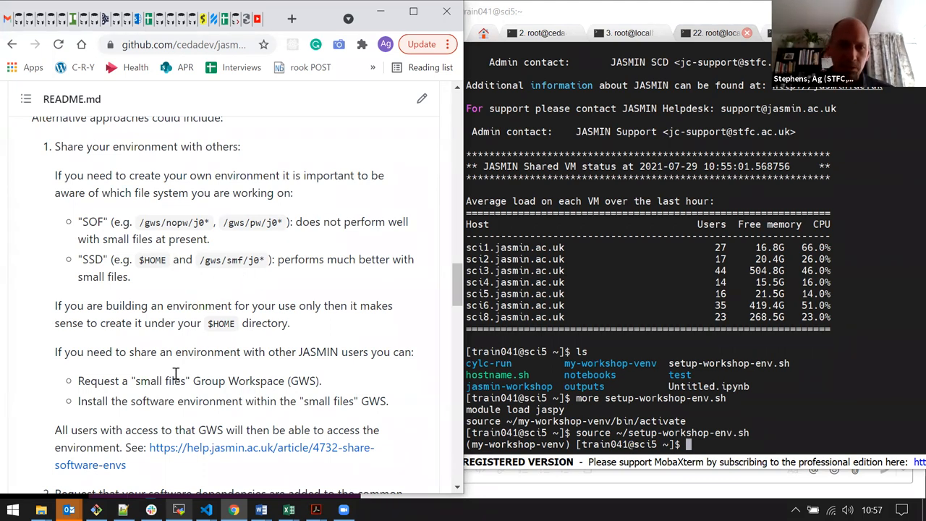
mouse_move(231, 282)
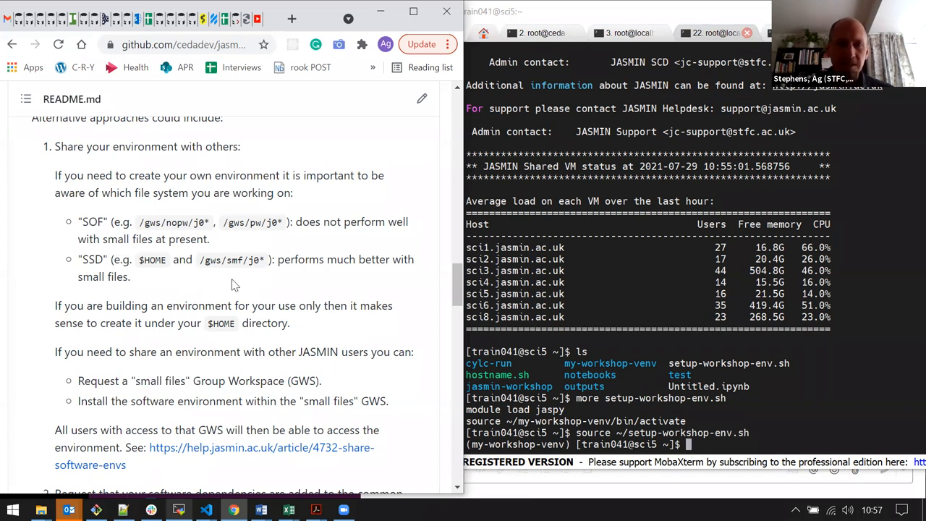
mouse_move(249, 259)
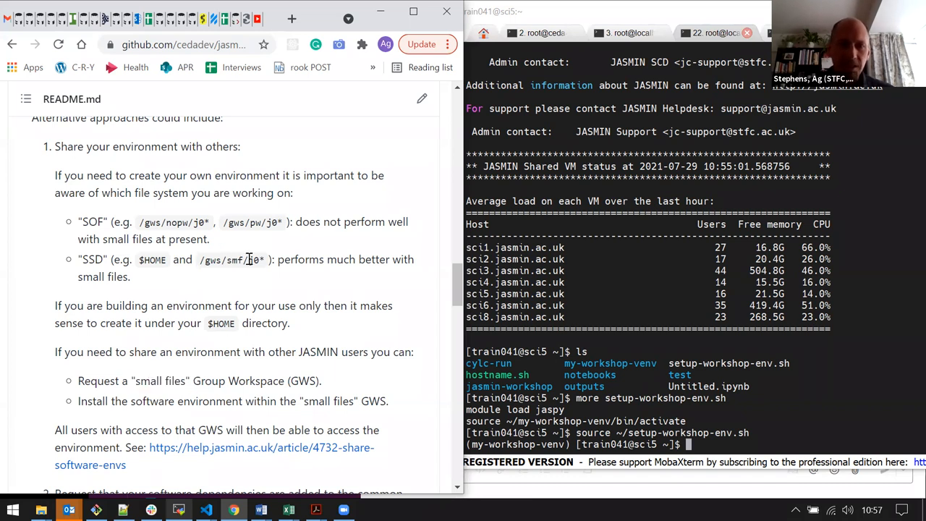
mouse_move(253, 277)
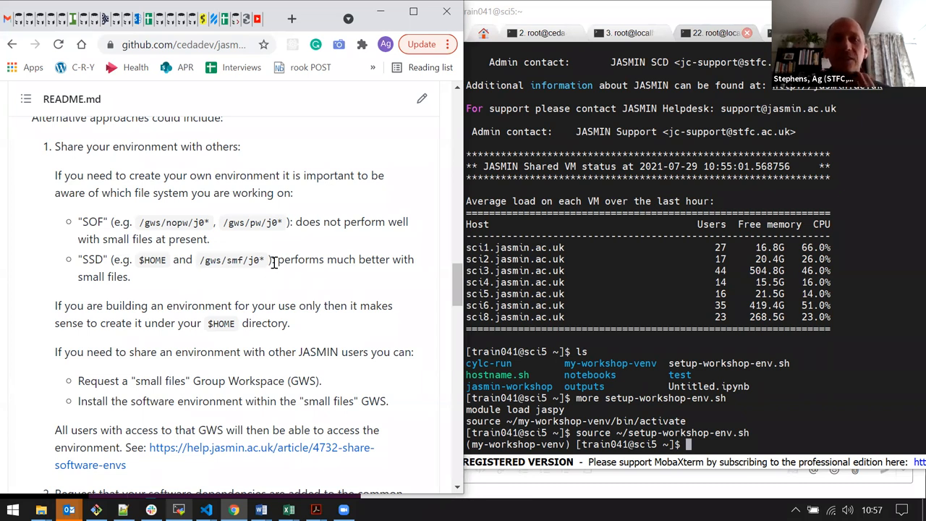
mouse_move(314, 238)
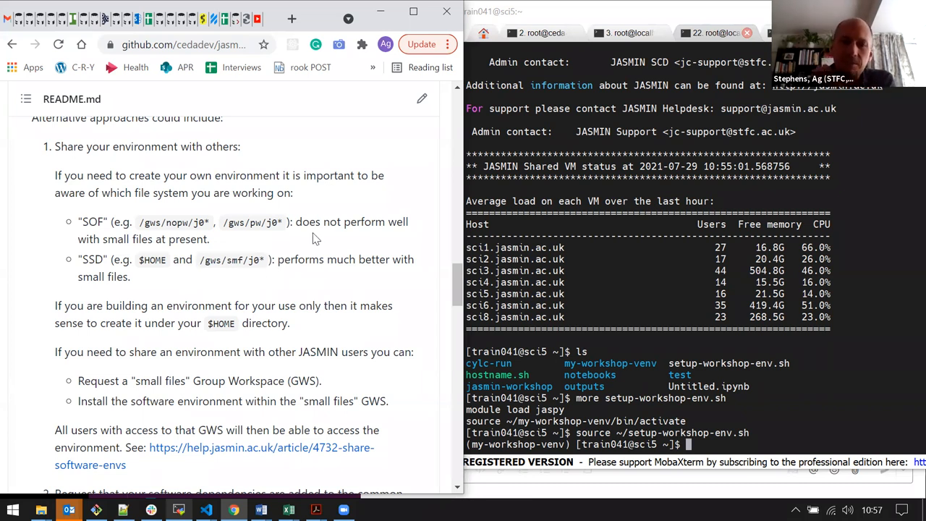
mouse_move(307, 281)
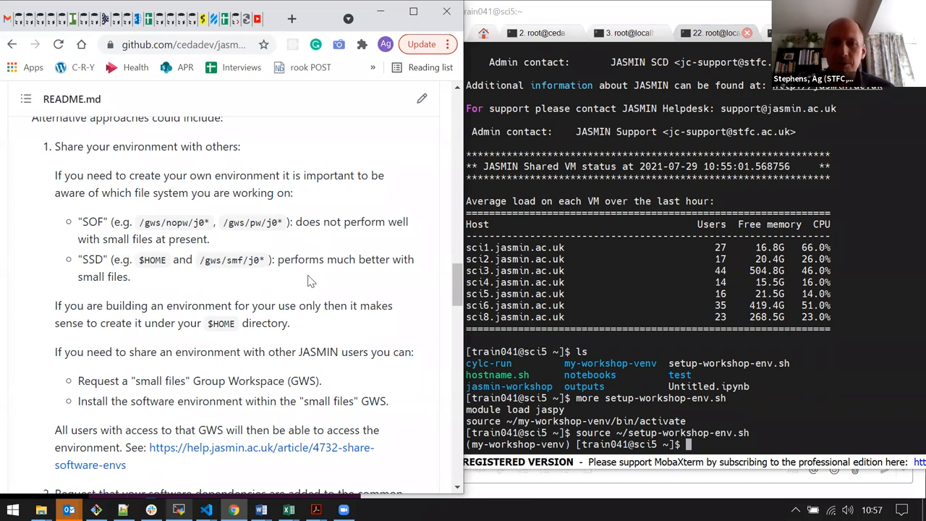
mouse_move(249, 275)
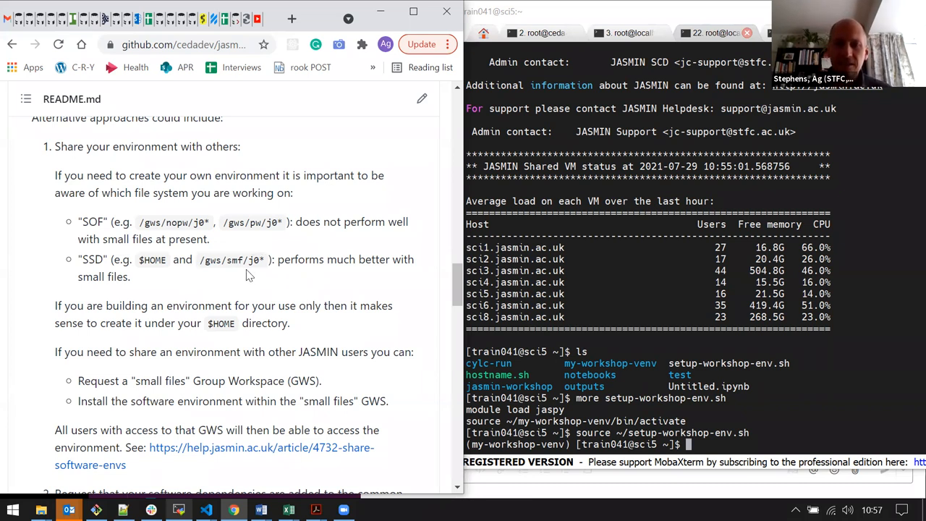
mouse_move(266, 275)
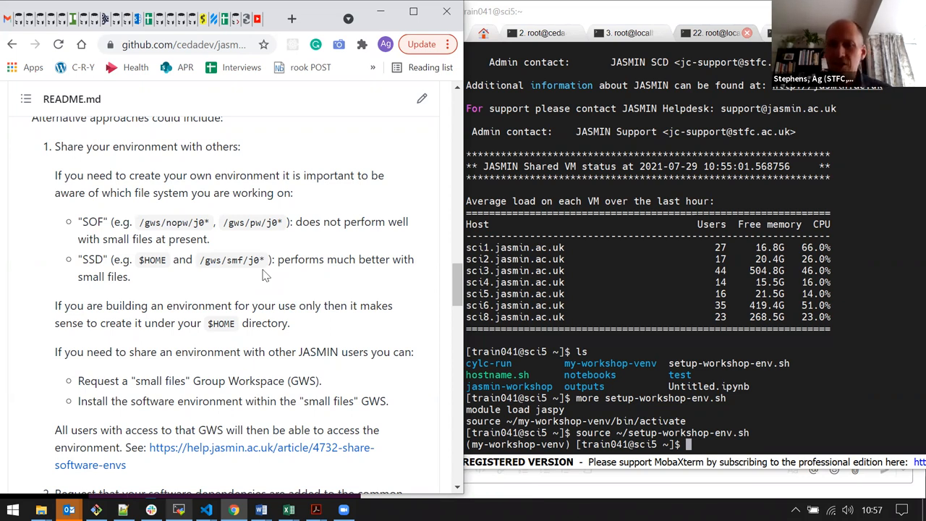
mouse_move(340, 201)
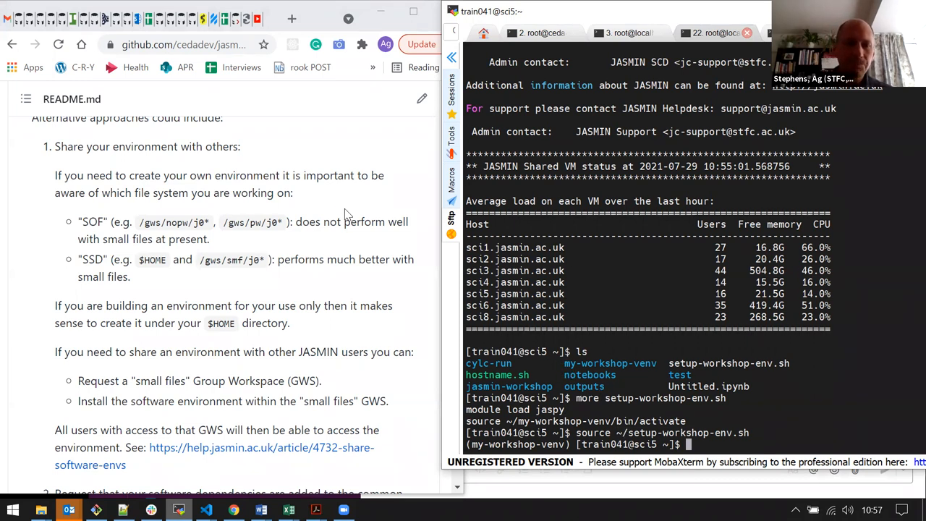
scroll(down, 3)
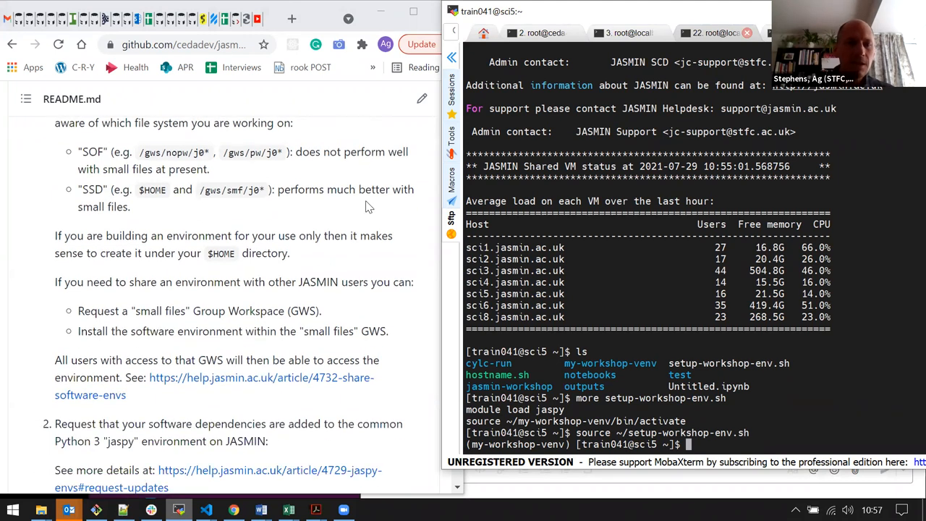
scroll(down, 3)
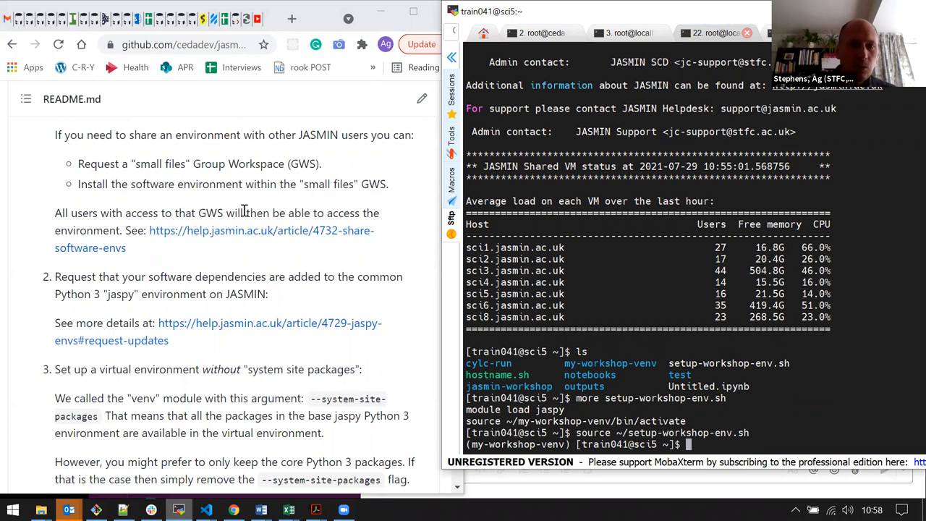
mouse_move(282, 233)
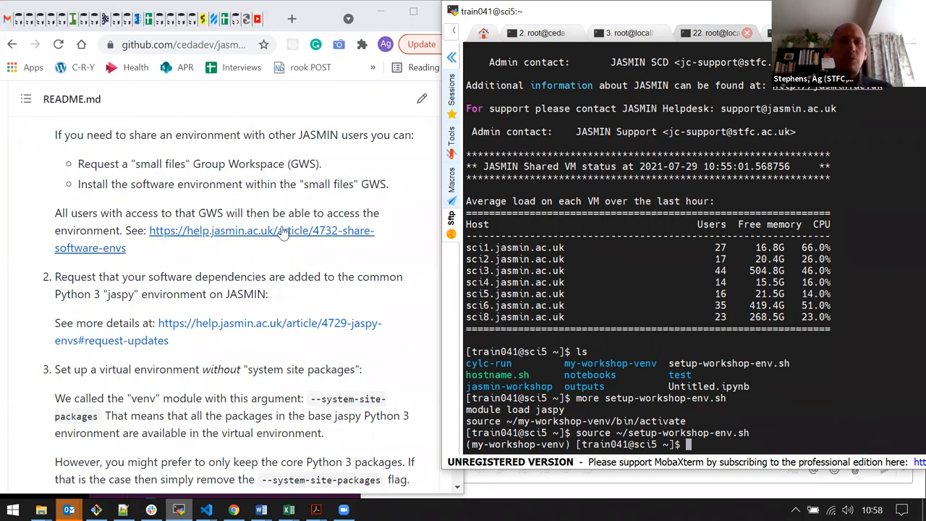
mouse_move(354, 241)
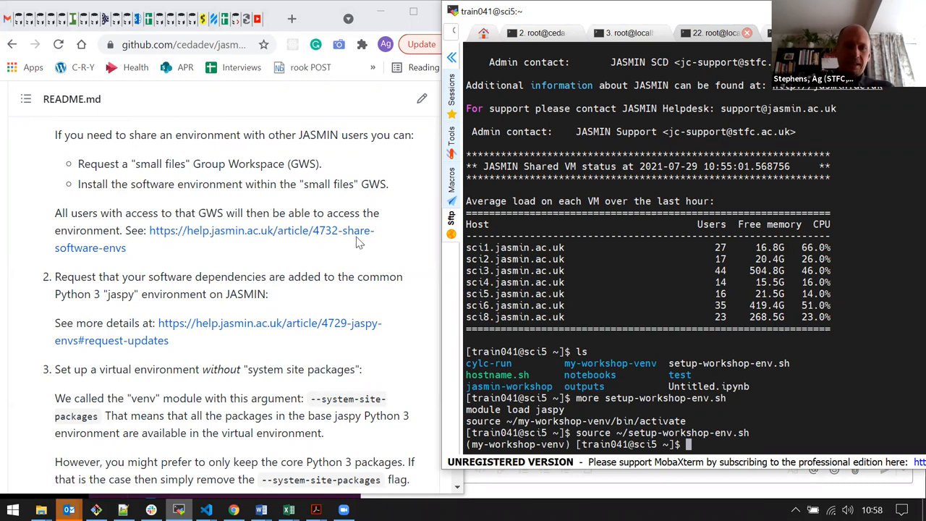
mouse_move(282, 264)
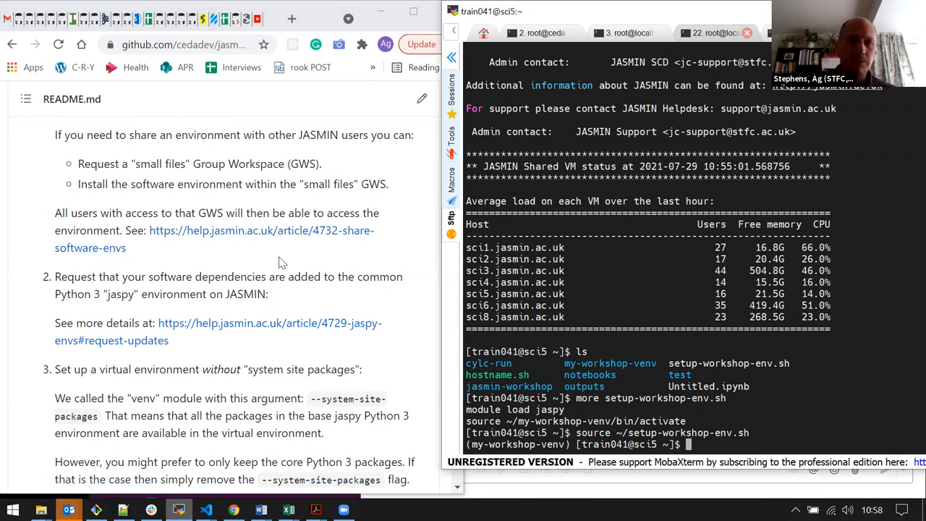
mouse_move(327, 237)
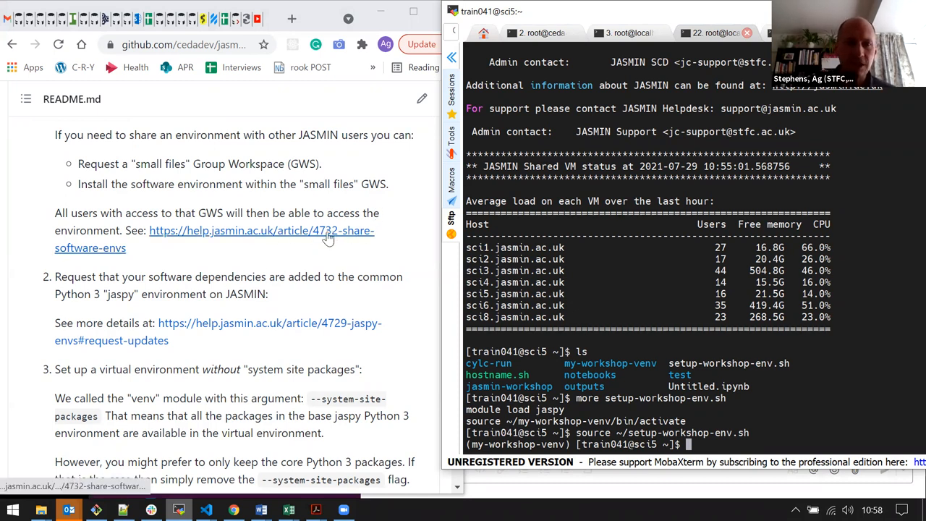
mouse_move(330, 245)
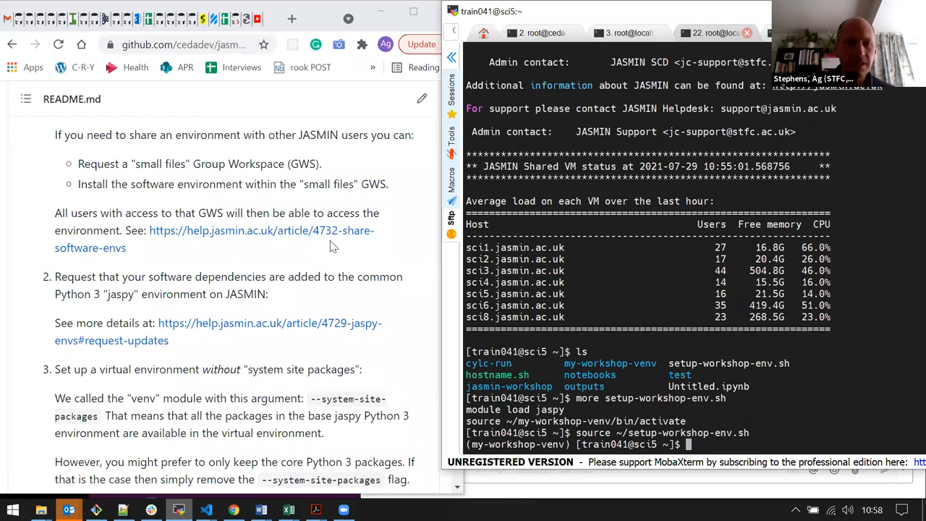
scroll(down, 3)
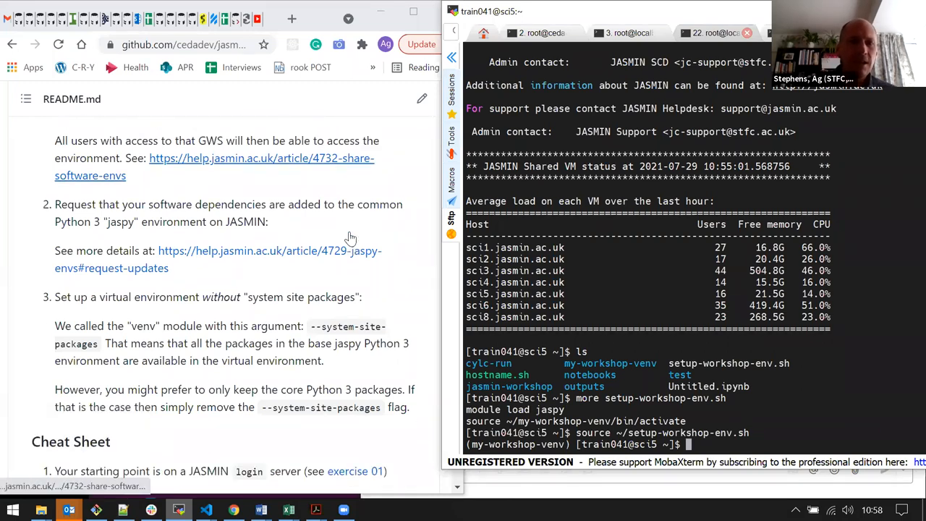
mouse_move(382, 229)
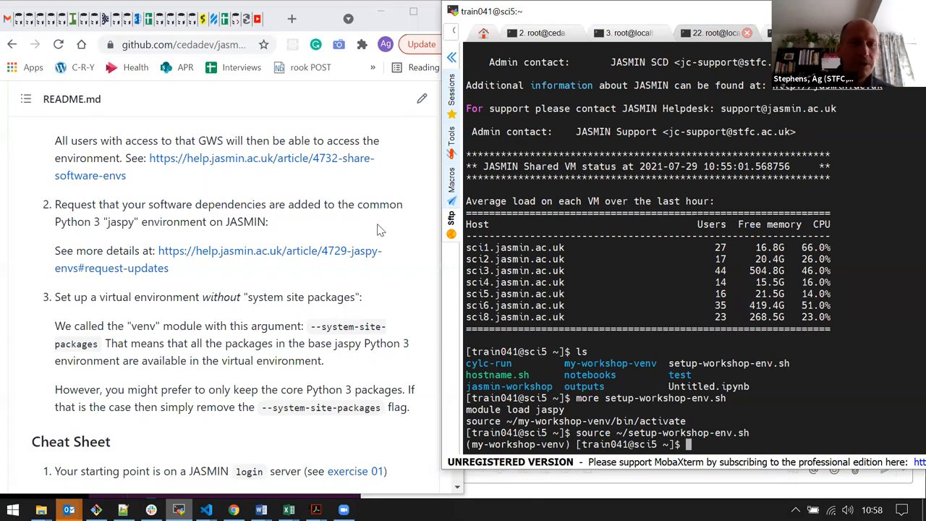
mouse_move(334, 226)
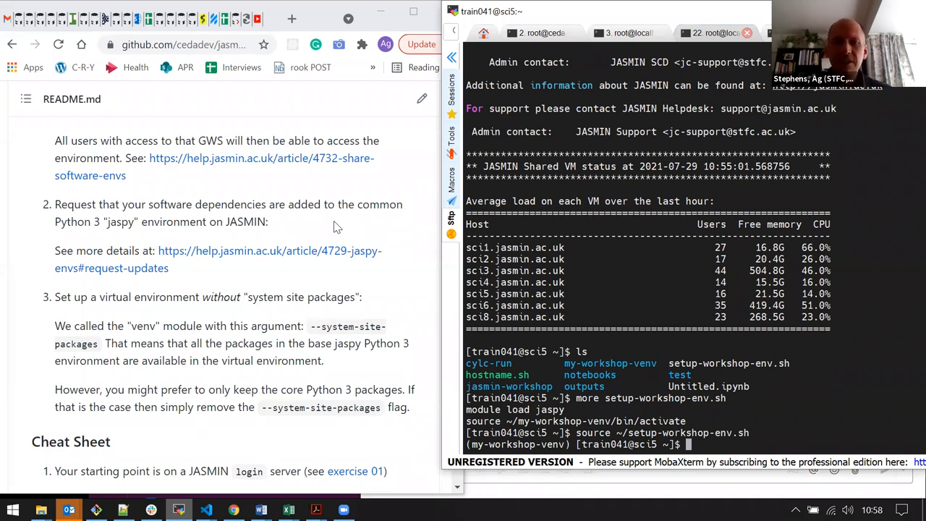
mouse_move(167, 278)
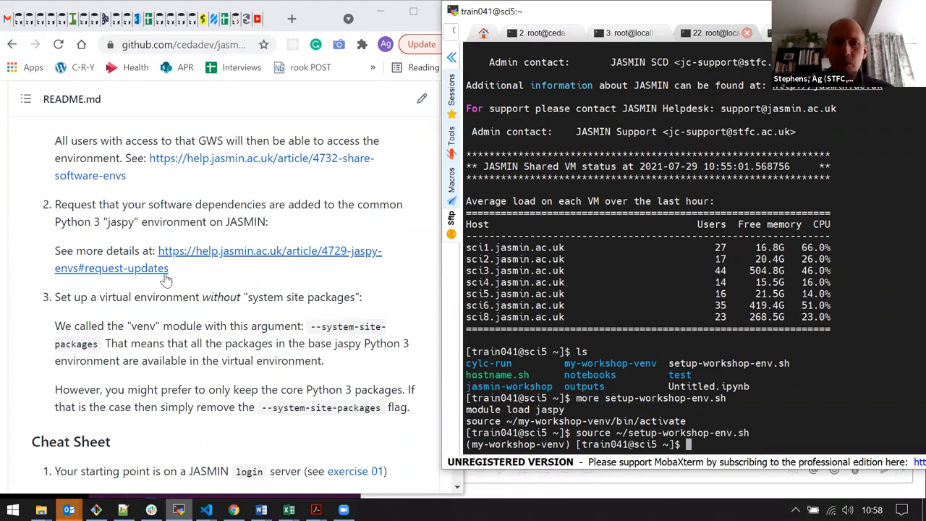
mouse_move(171, 279)
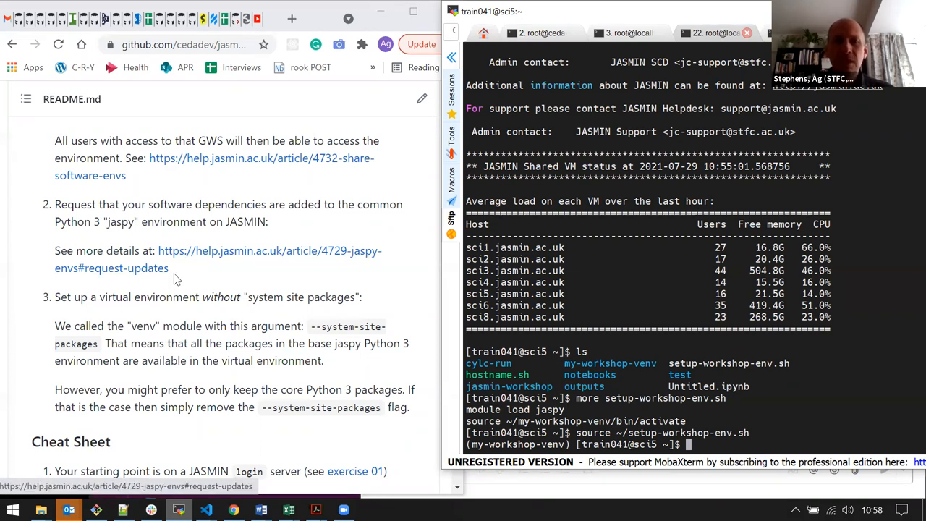
mouse_move(246, 283)
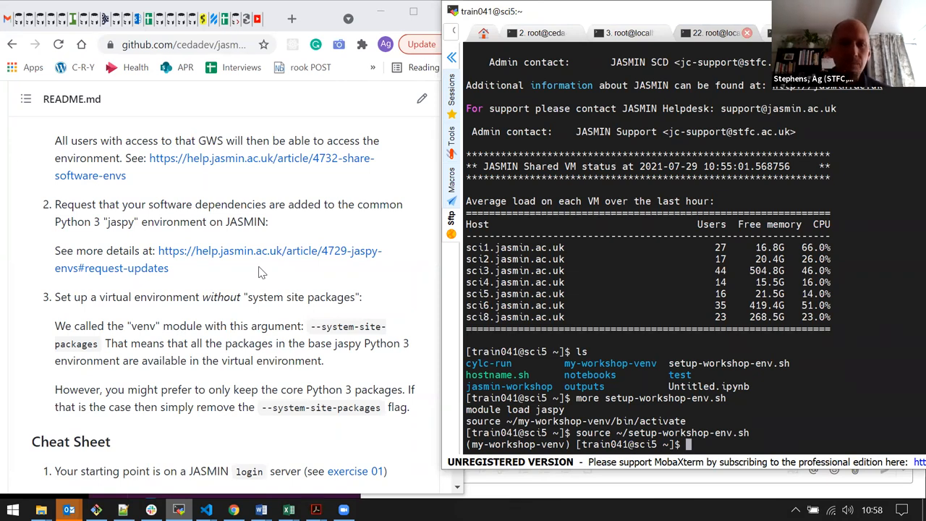
- Scroll to the system-site-packages note and highlight the --system-site-packages argument
scroll(down, 3)
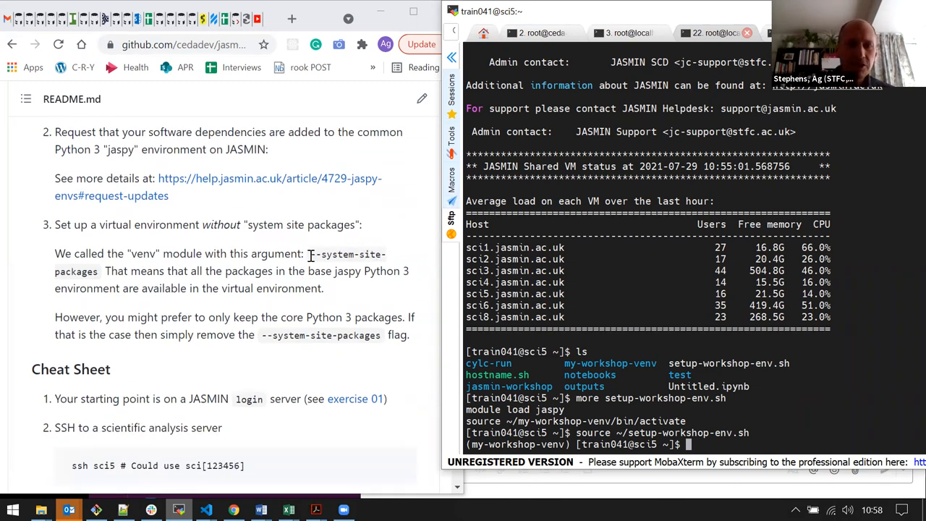
double_click(347, 255)
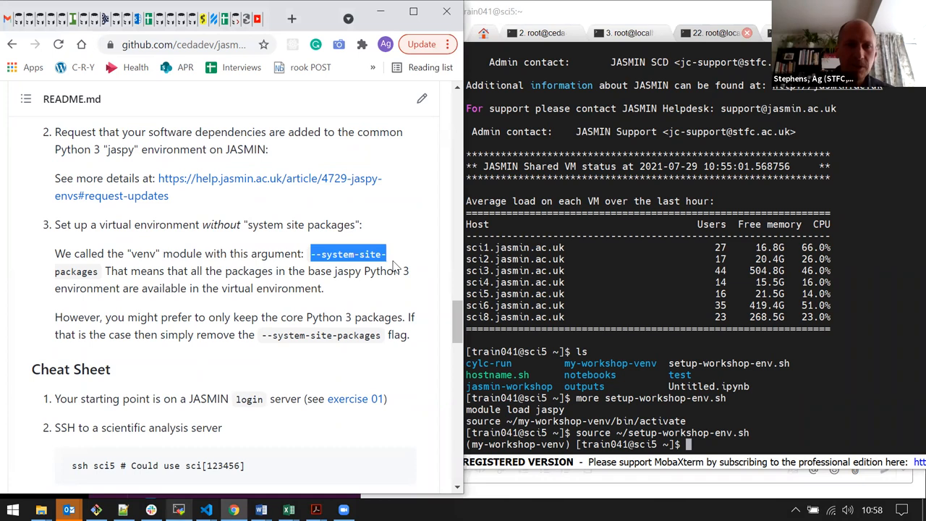
double_click(75, 271)
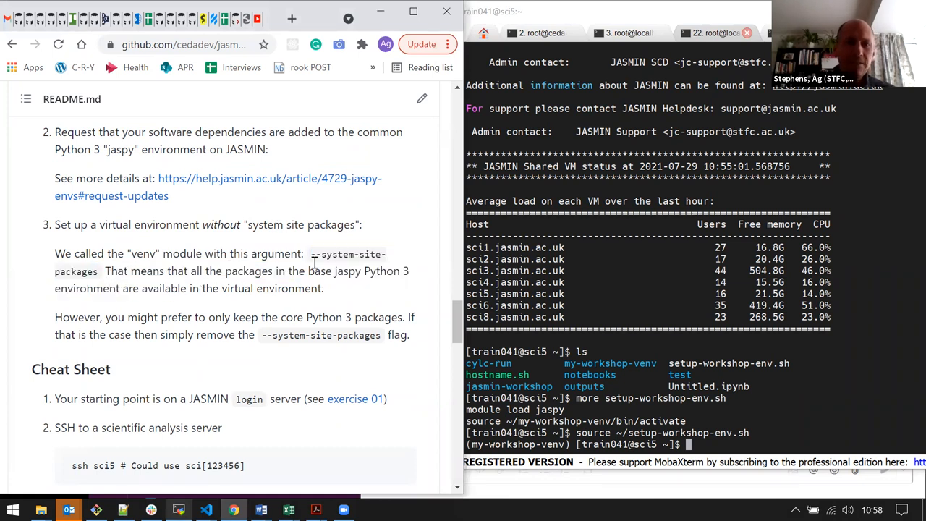
mouse_move(345, 288)
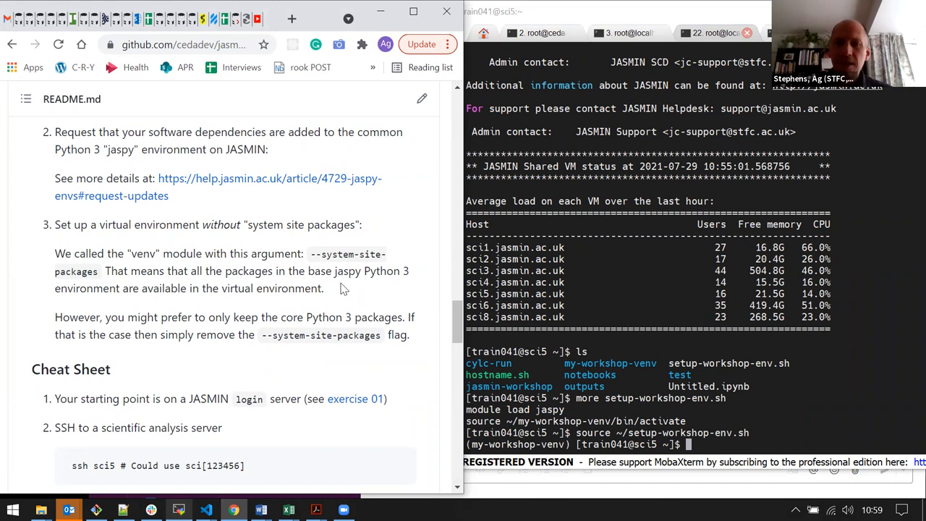
mouse_move(365, 274)
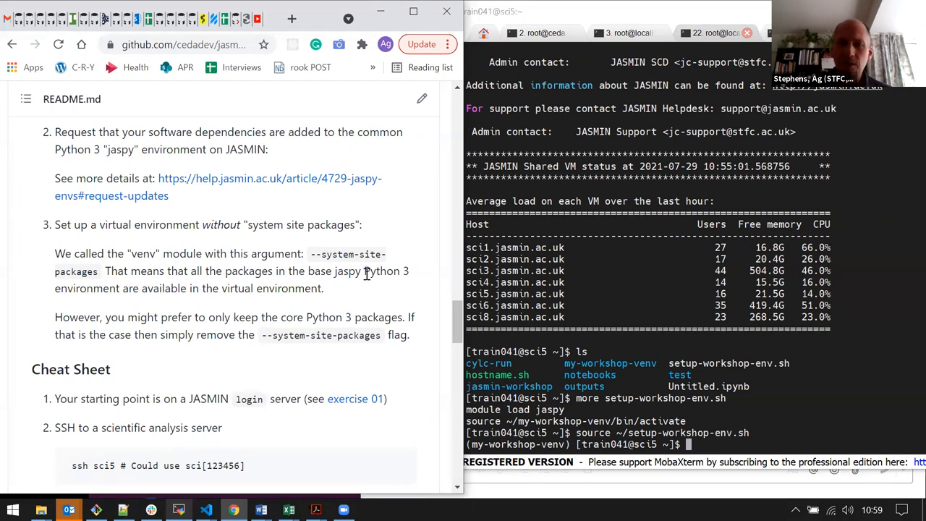
mouse_move(365, 292)
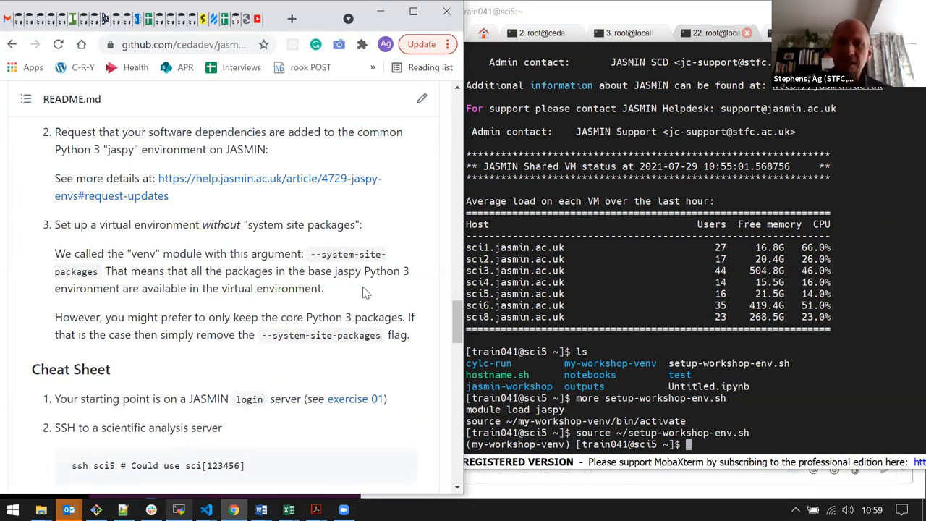
mouse_move(341, 289)
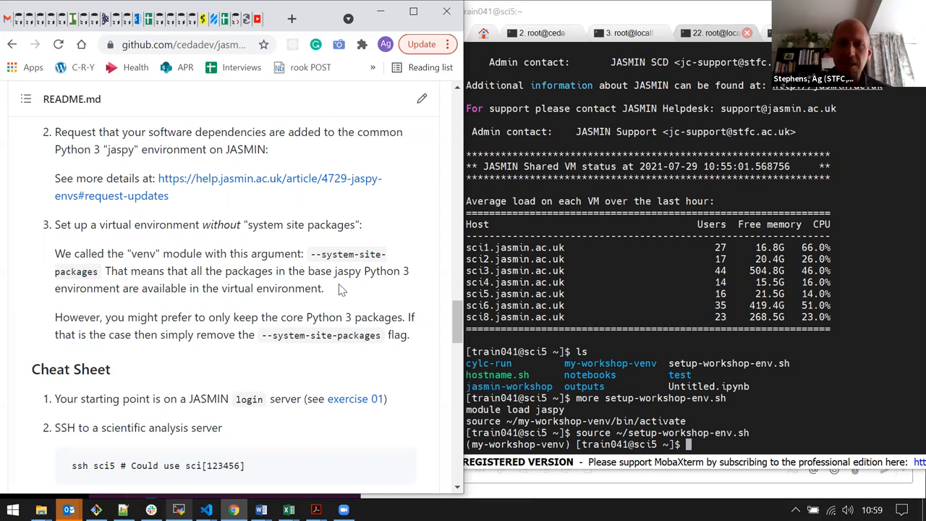
mouse_move(394, 263)
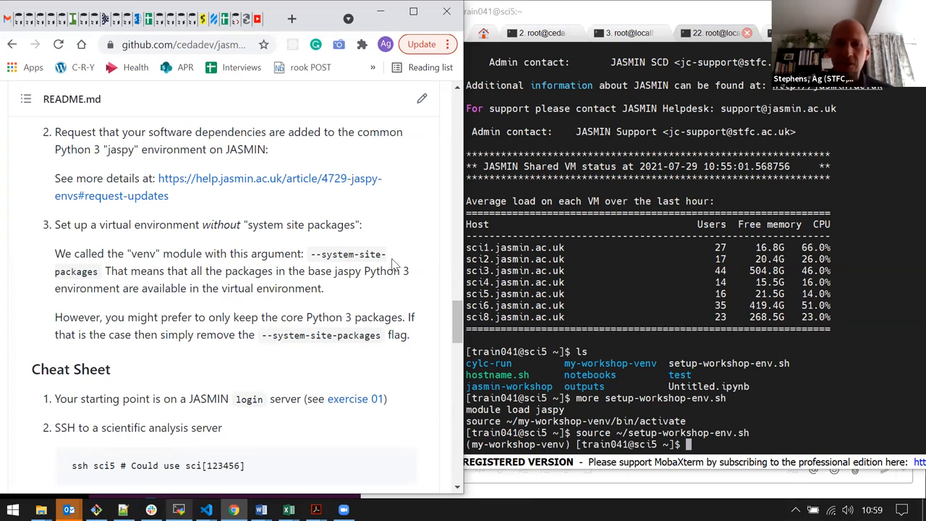
mouse_move(320, 249)
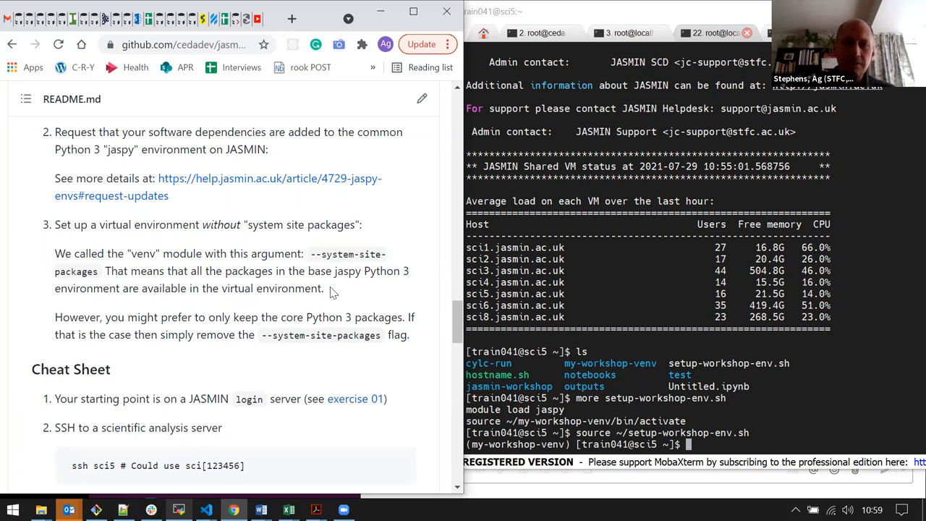
mouse_move(359, 292)
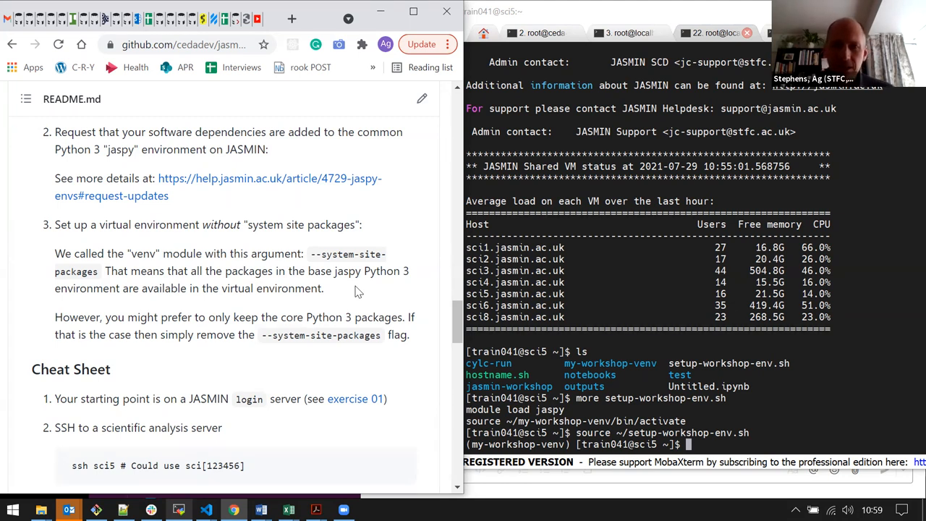
mouse_move(266, 261)
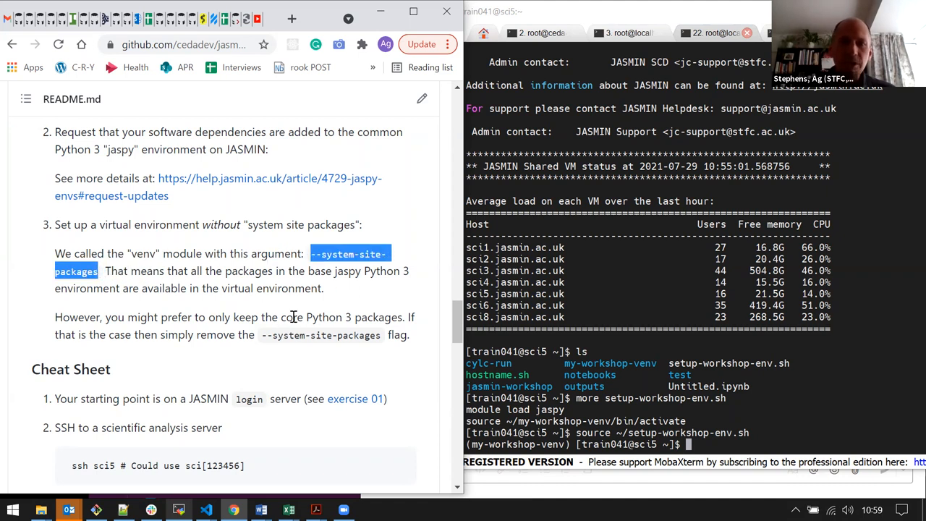
mouse_move(329, 284)
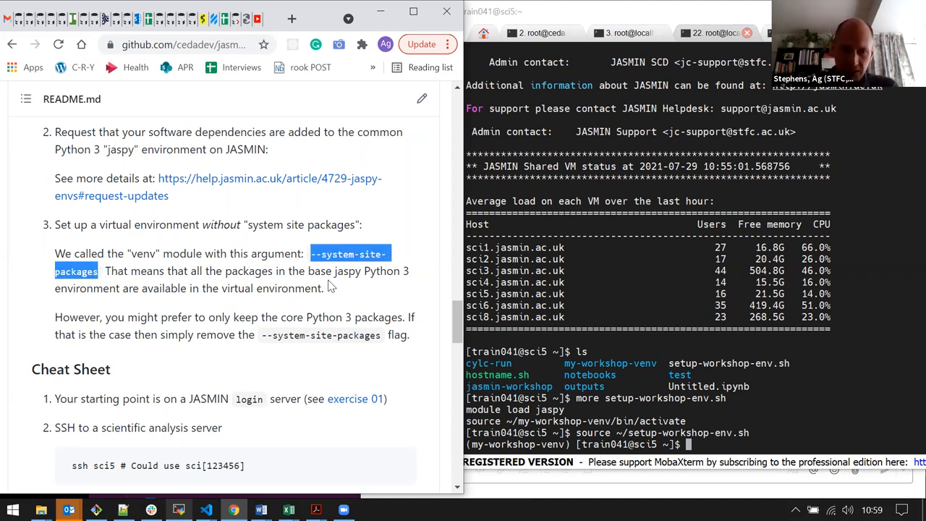
mouse_move(391, 303)
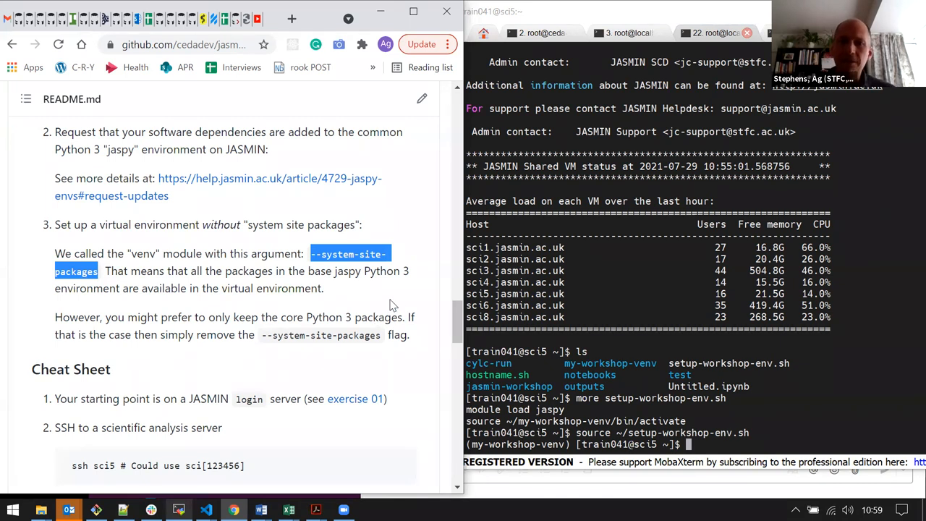
mouse_move(393, 295)
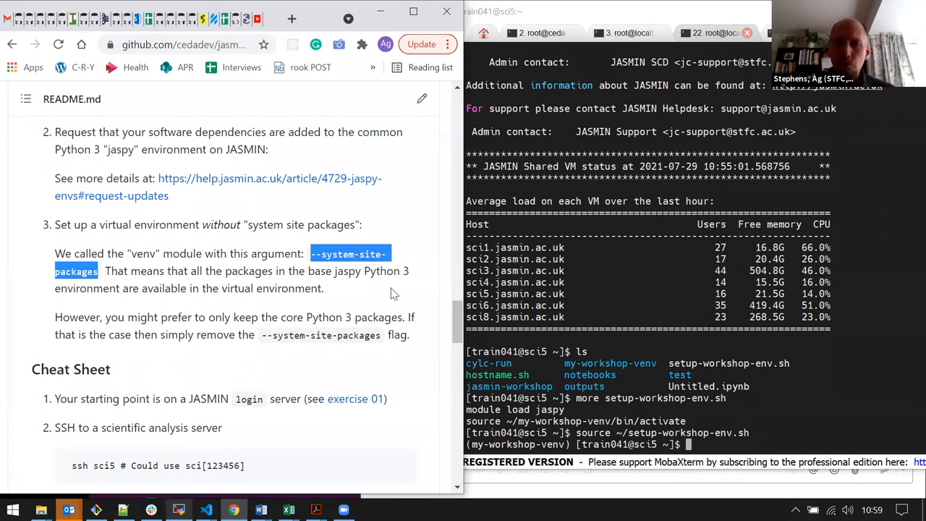
mouse_move(383, 298)
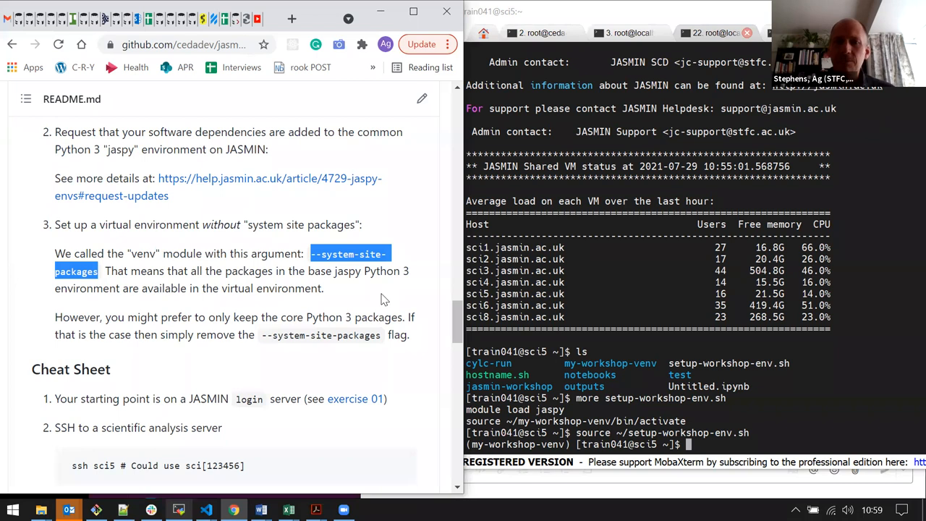
mouse_move(426, 272)
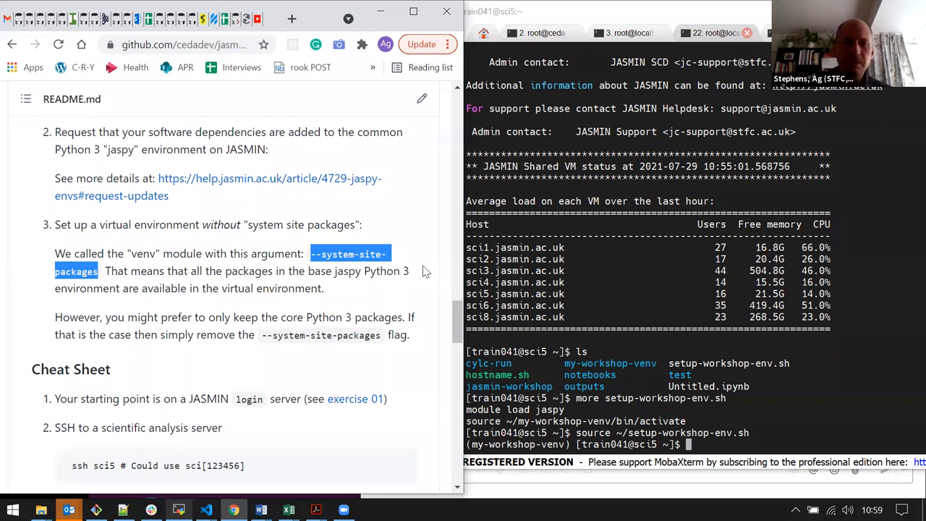
- Scroll the README down to the 'Answers to questions' section on jaspy and miniconda
scroll(down, 3)
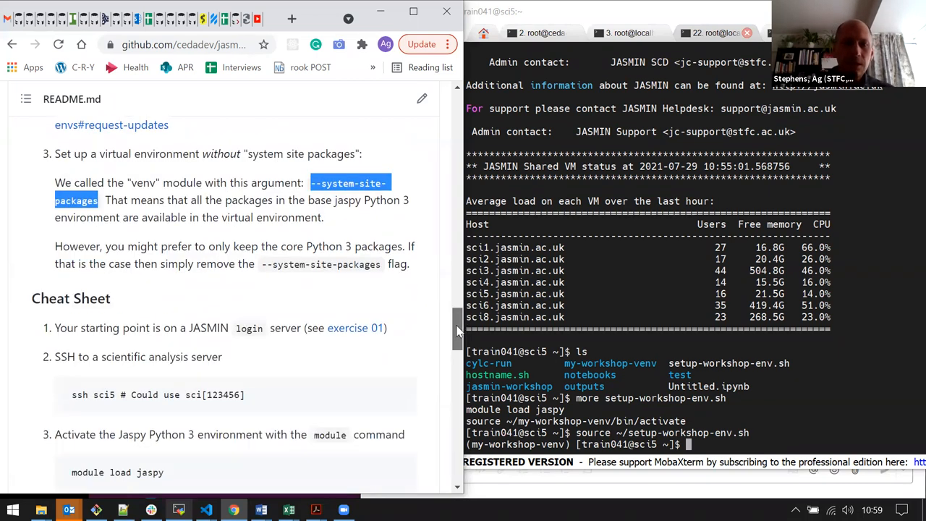
scroll(down, 3)
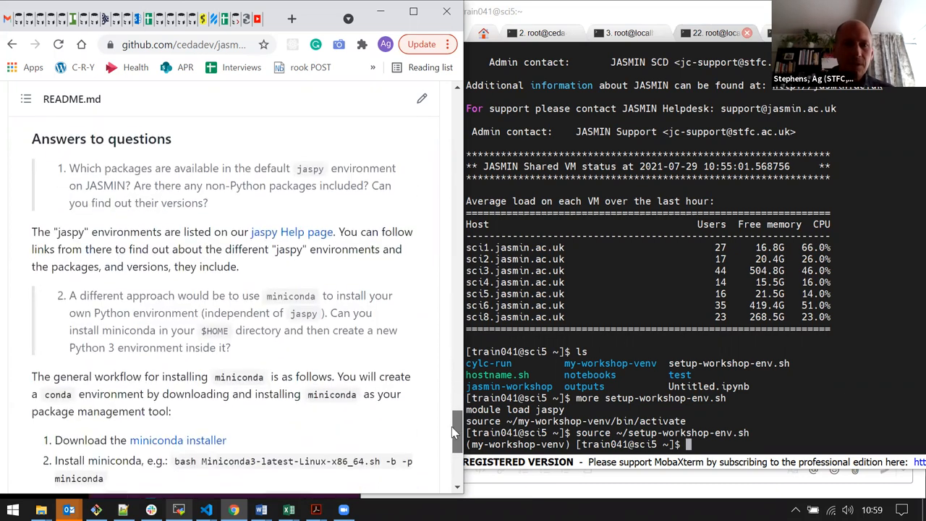
scroll(down, 3)
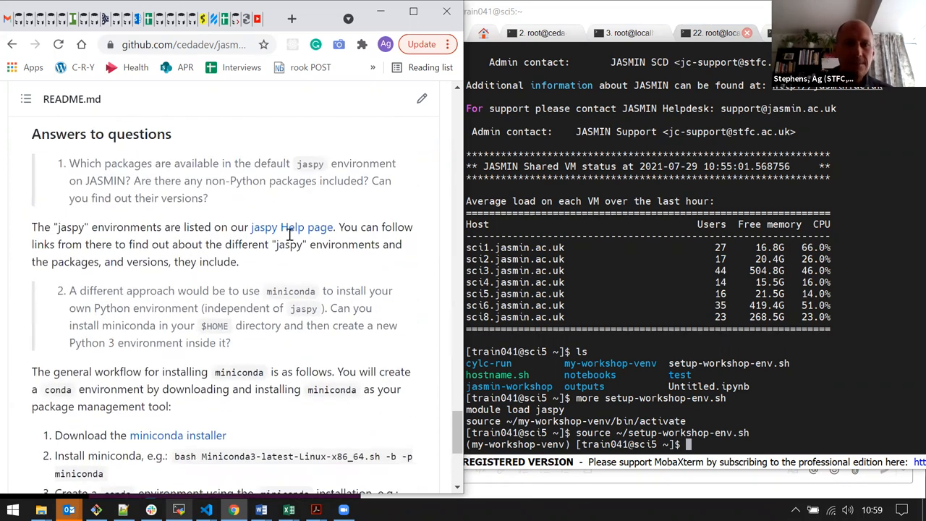
mouse_move(264, 355)
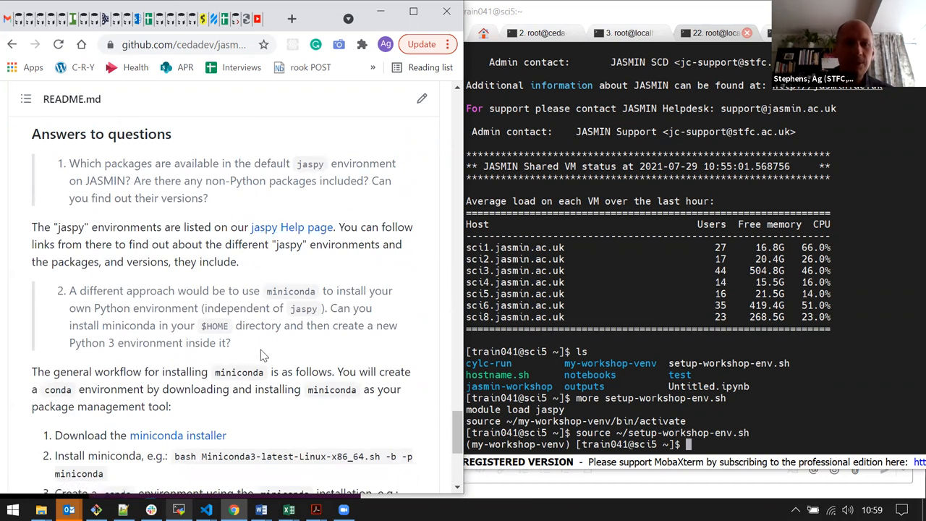
scroll(down, 3)
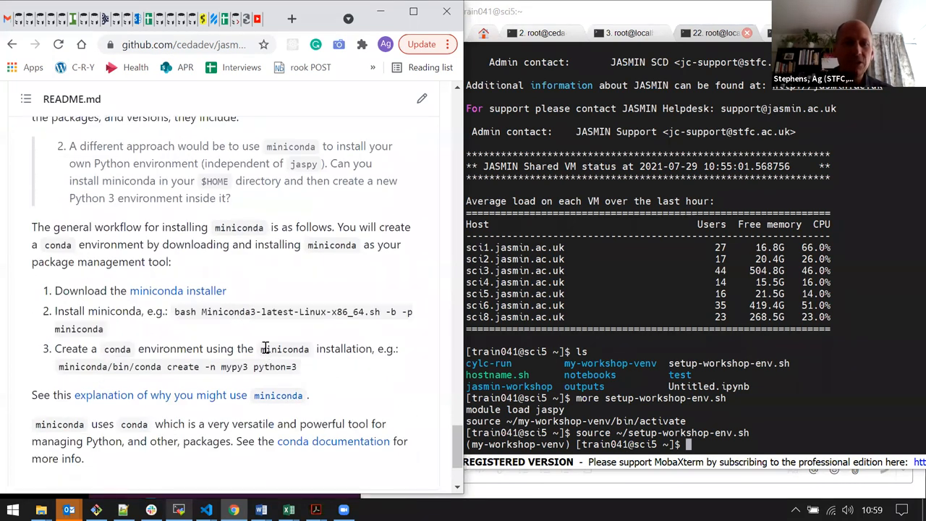
scroll(up, 3)
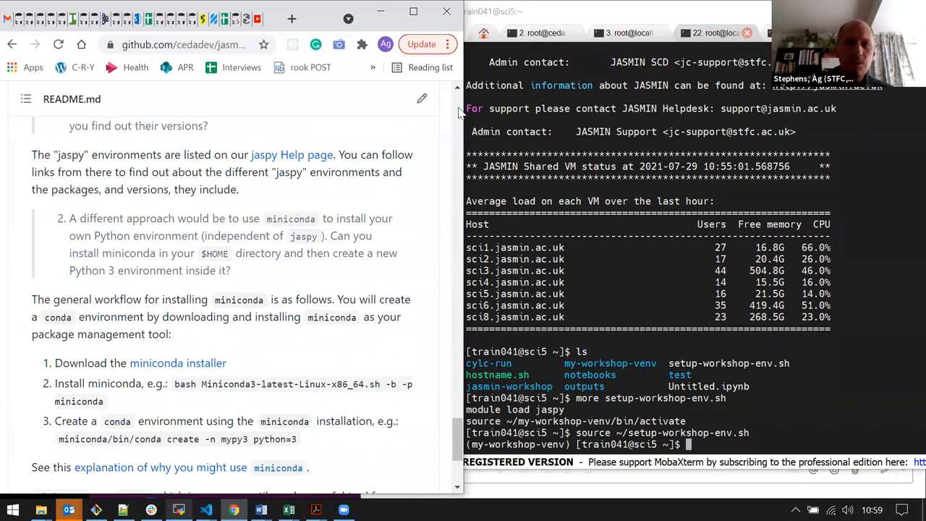
scroll(up, 3)
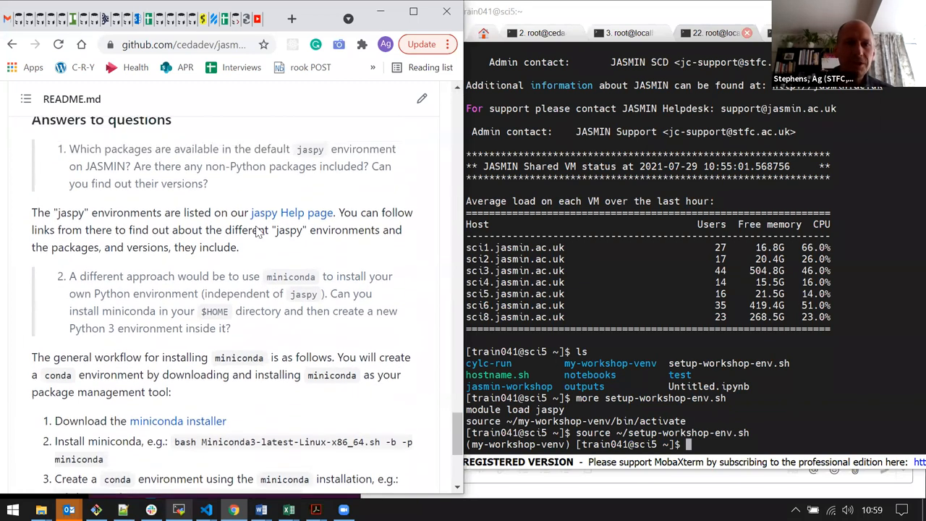
mouse_move(315, 239)
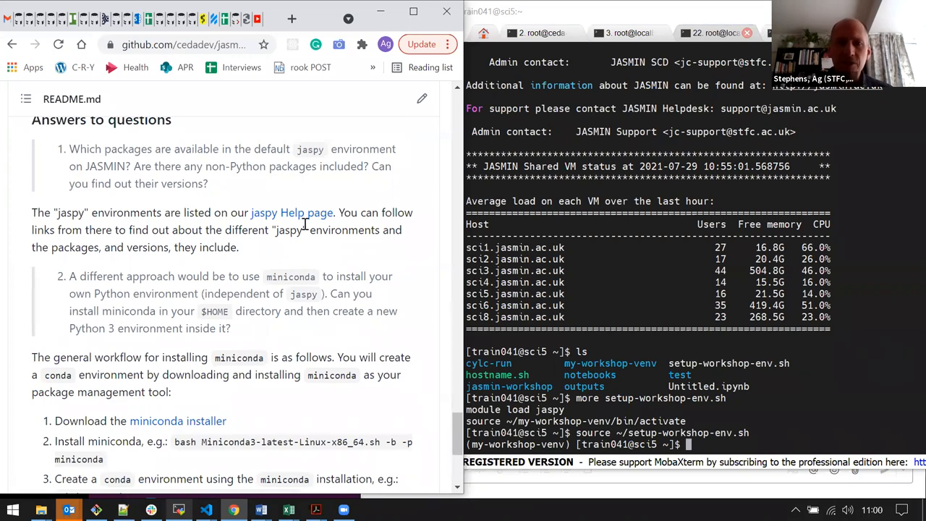
mouse_move(293, 211)
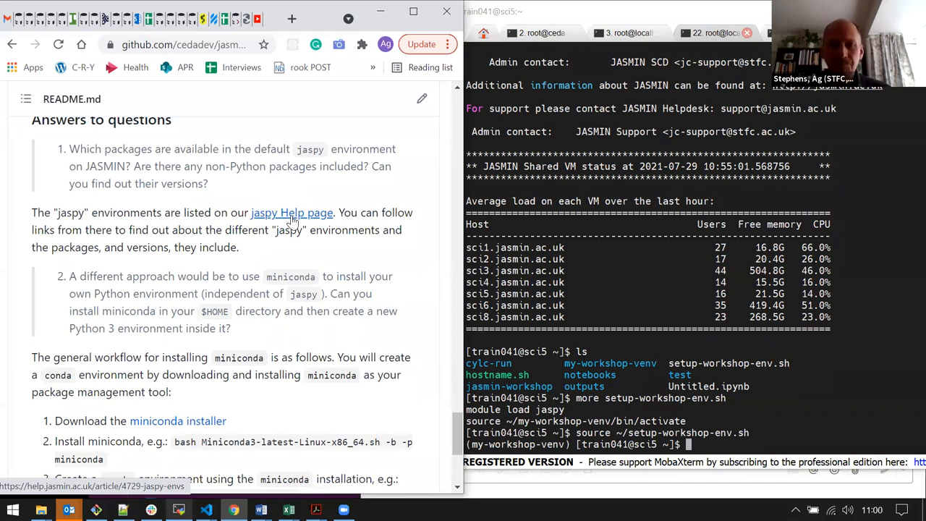
mouse_move(369, 224)
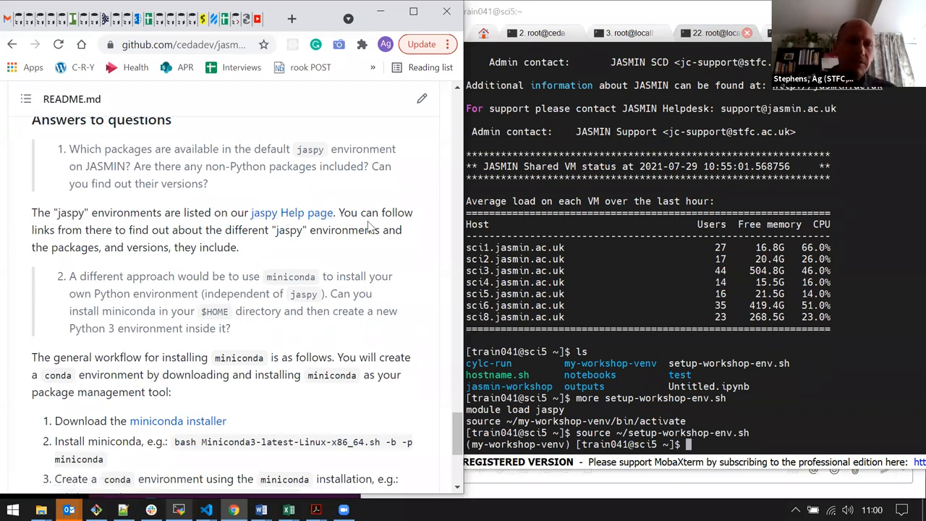
mouse_move(405, 281)
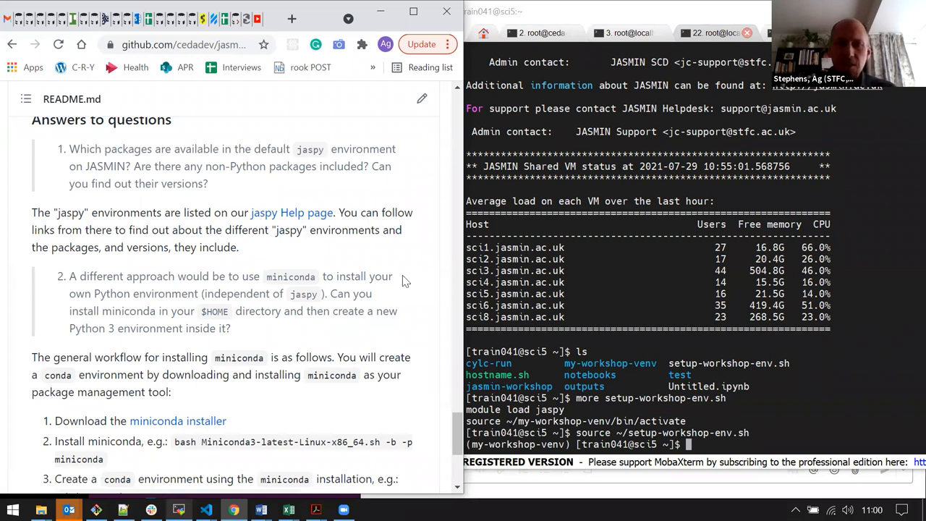
mouse_move(354, 249)
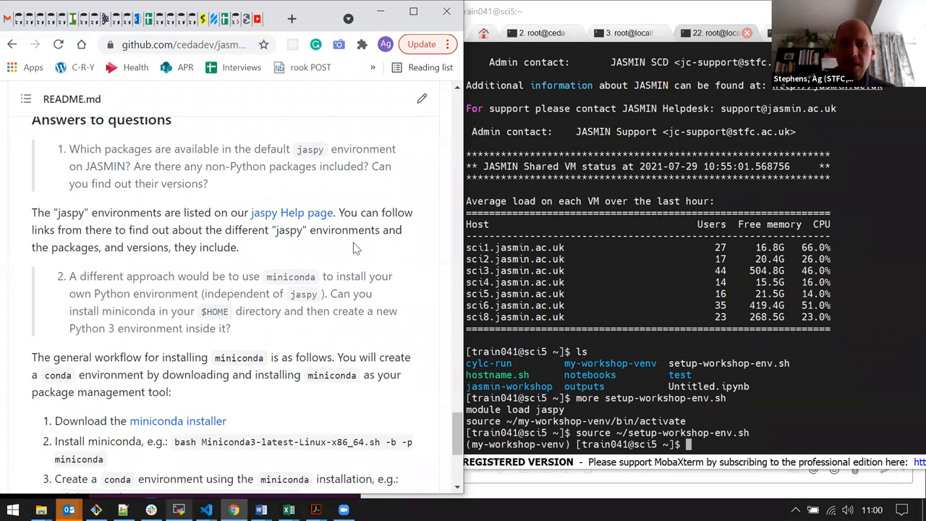
mouse_move(361, 244)
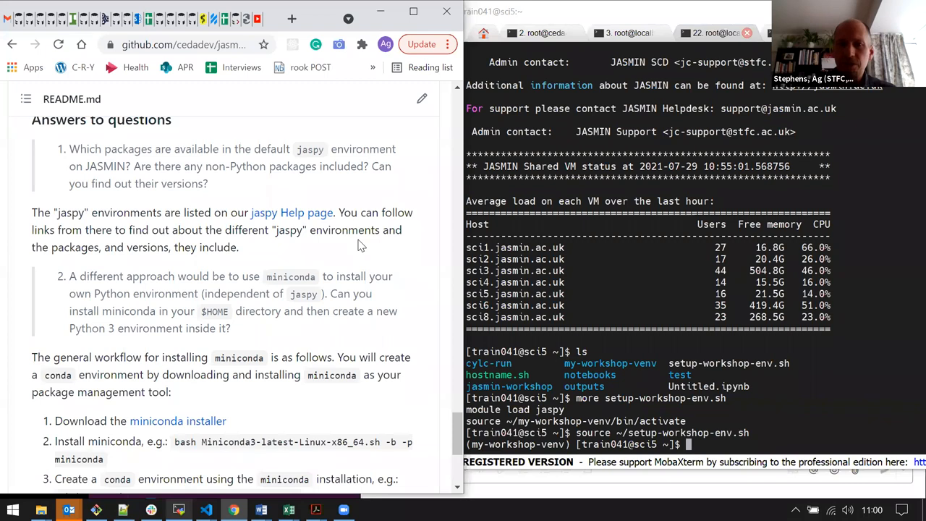
scroll(down, 3)
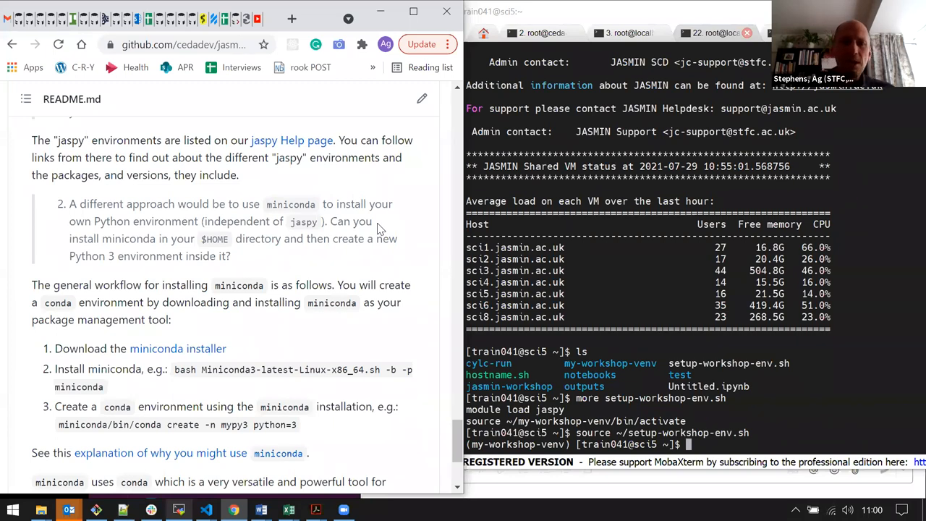
mouse_move(275, 363)
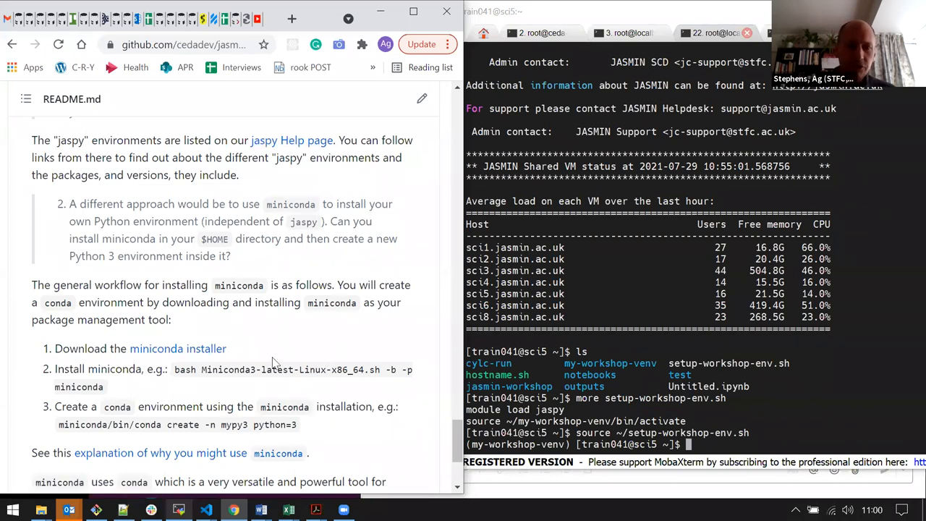
mouse_move(321, 425)
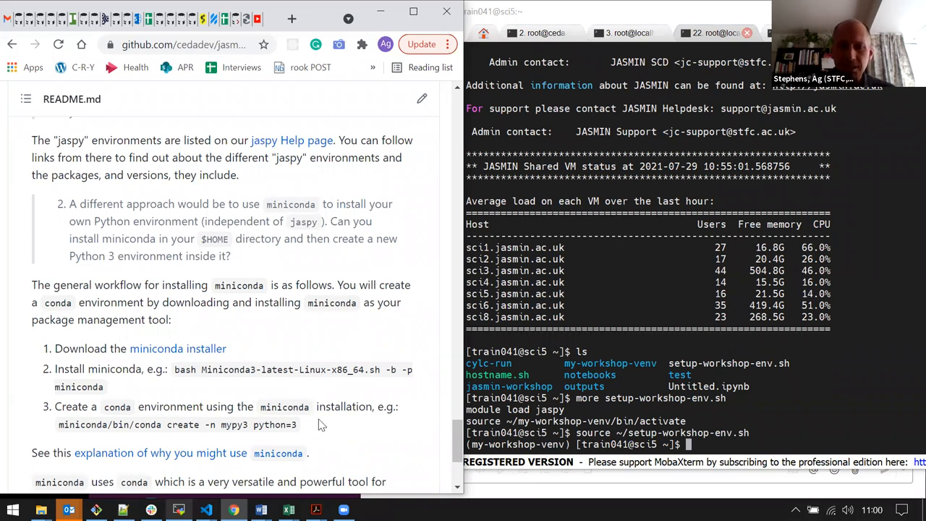
scroll(down, 3)
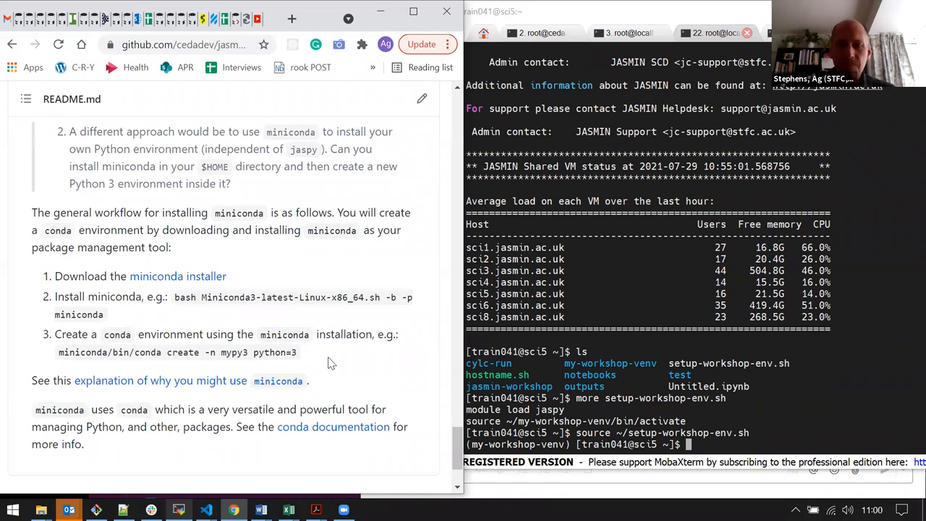
mouse_move(327, 353)
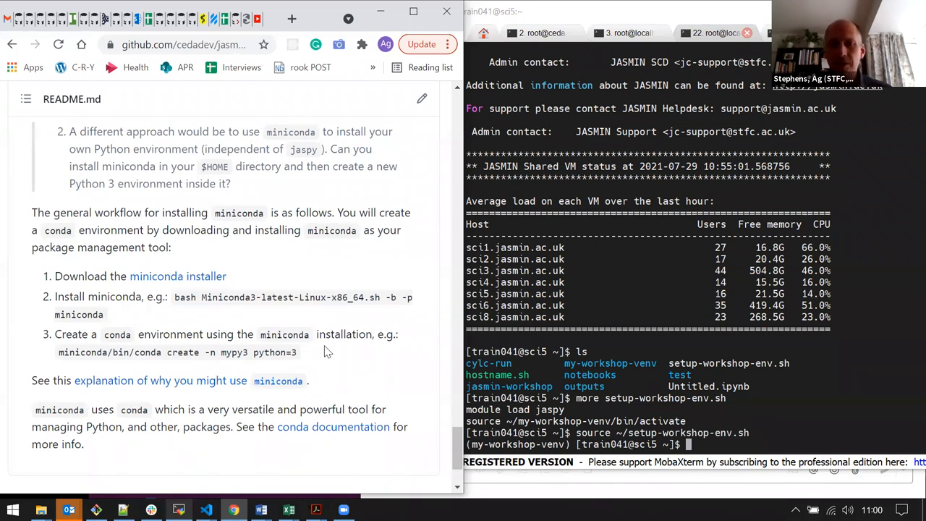
mouse_move(341, 322)
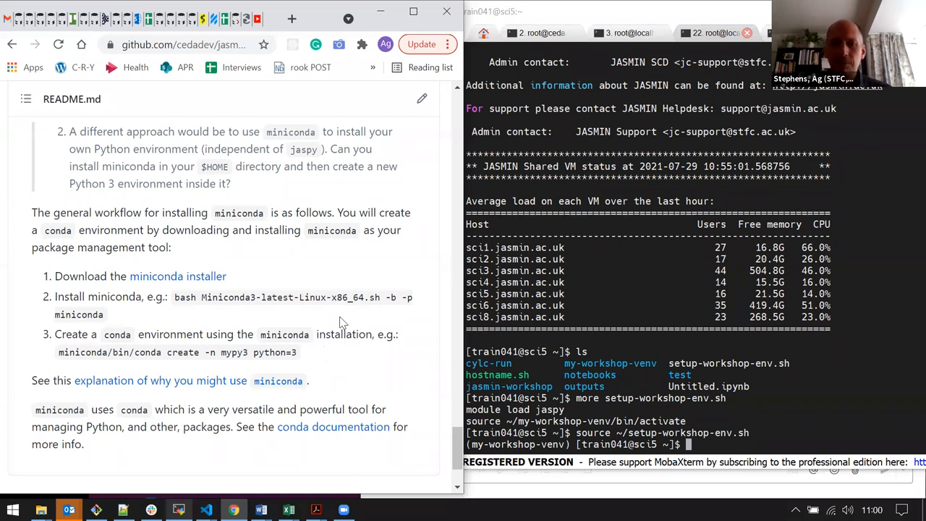
mouse_move(174, 380)
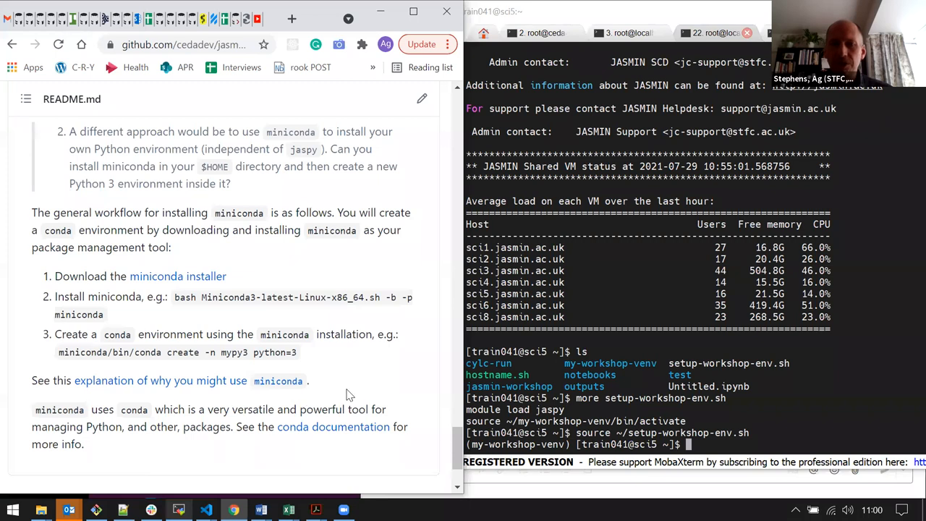
mouse_move(347, 374)
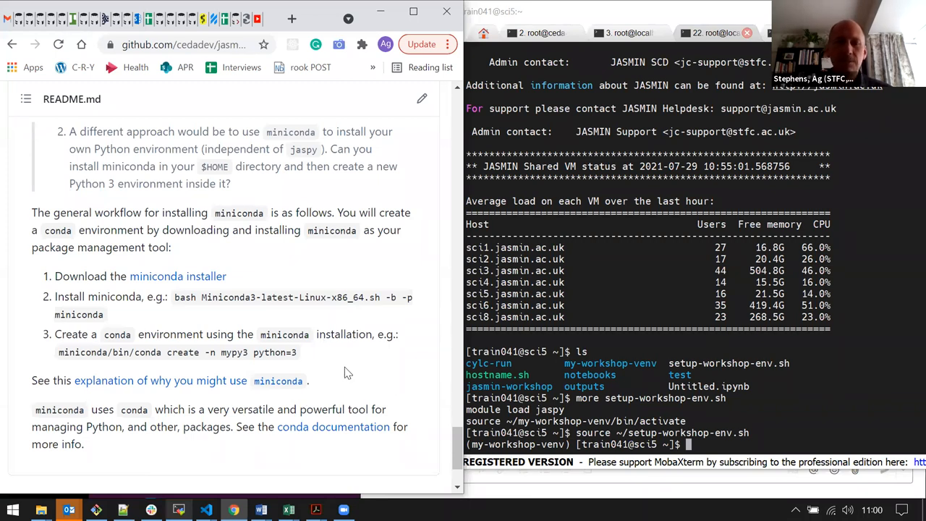
mouse_move(345, 298)
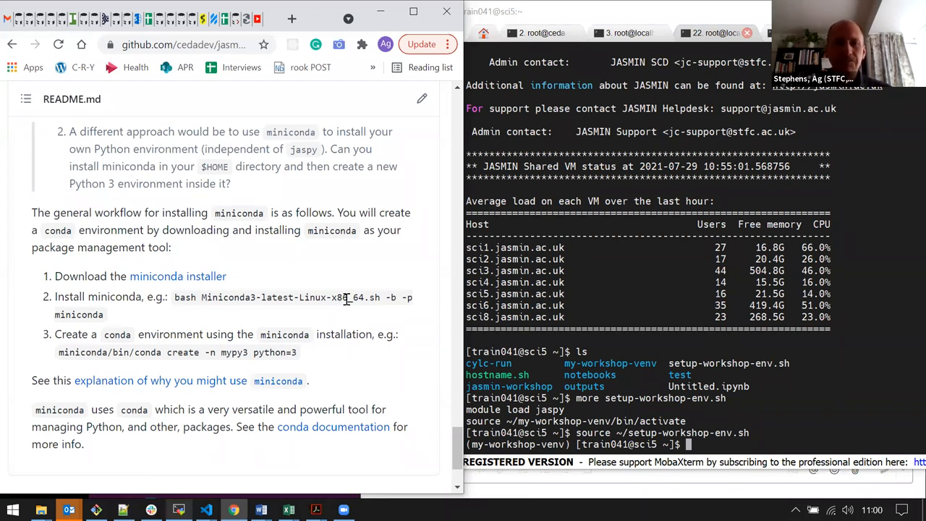
scroll(up, 3)
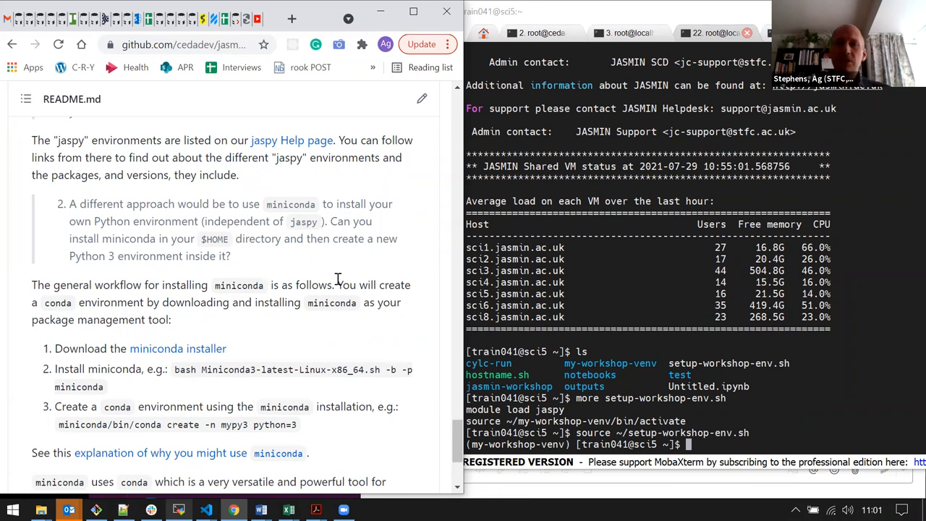
mouse_move(425, 223)
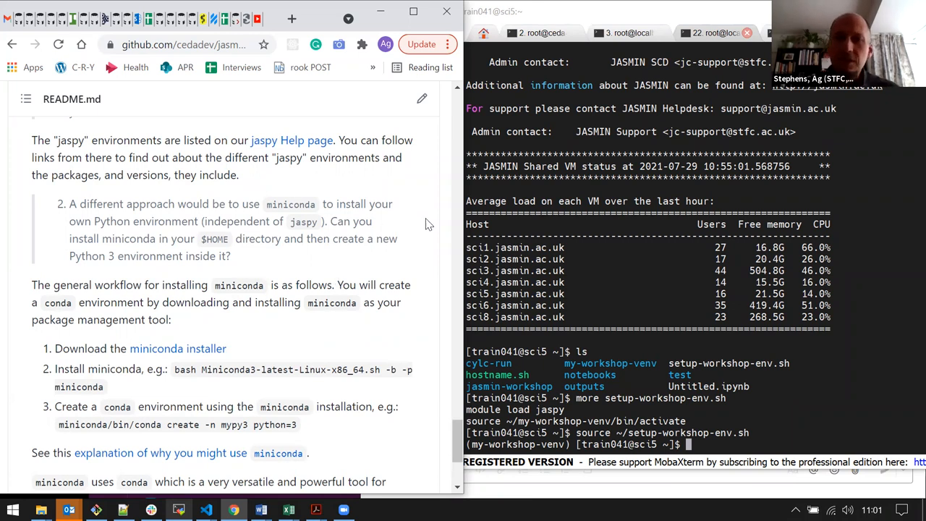